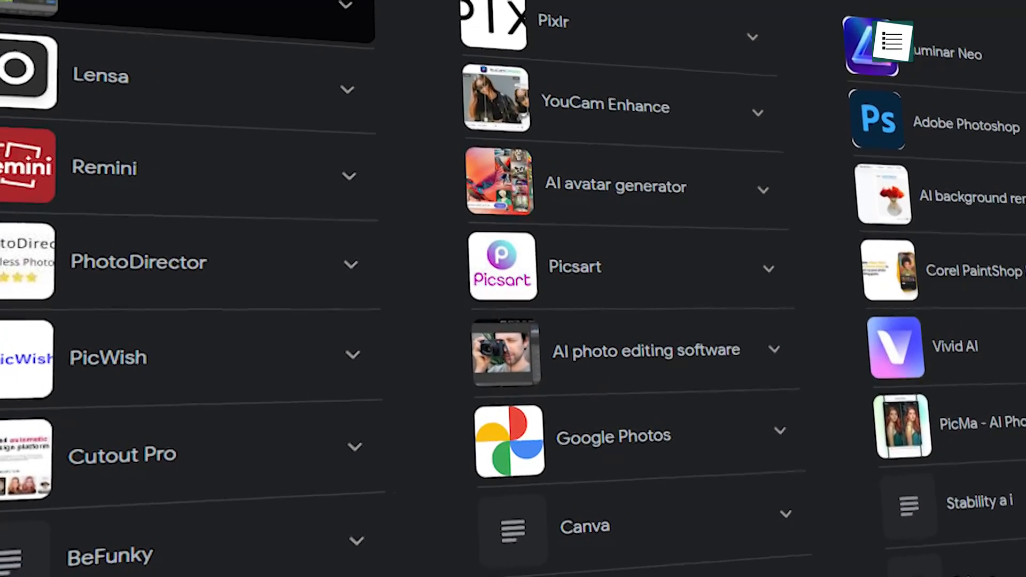
# Submit a Generative Fill with the prompt 'jungle' for the selected library floor
pyautogui.scroll(-3)
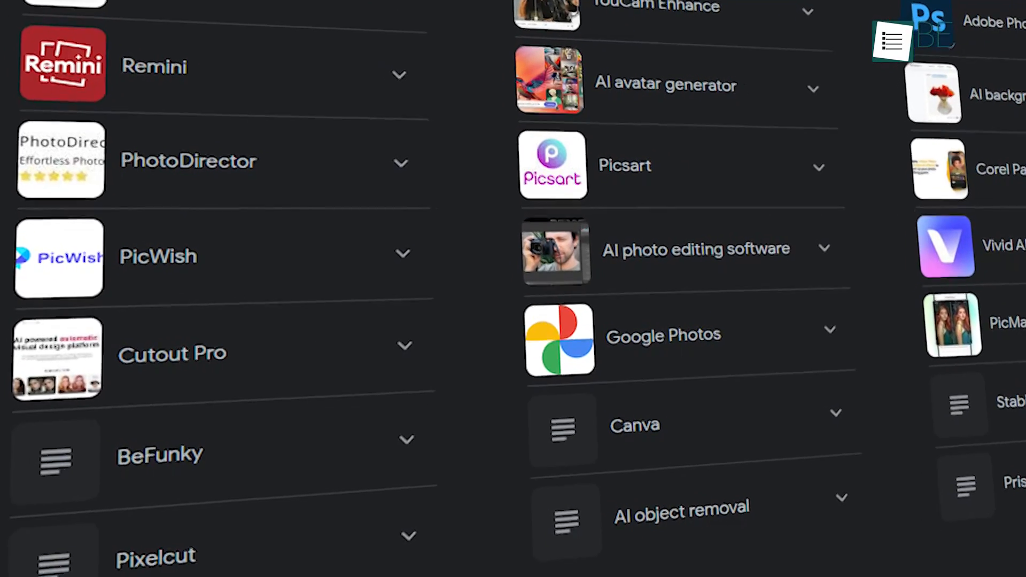
pyautogui.scroll(-3)
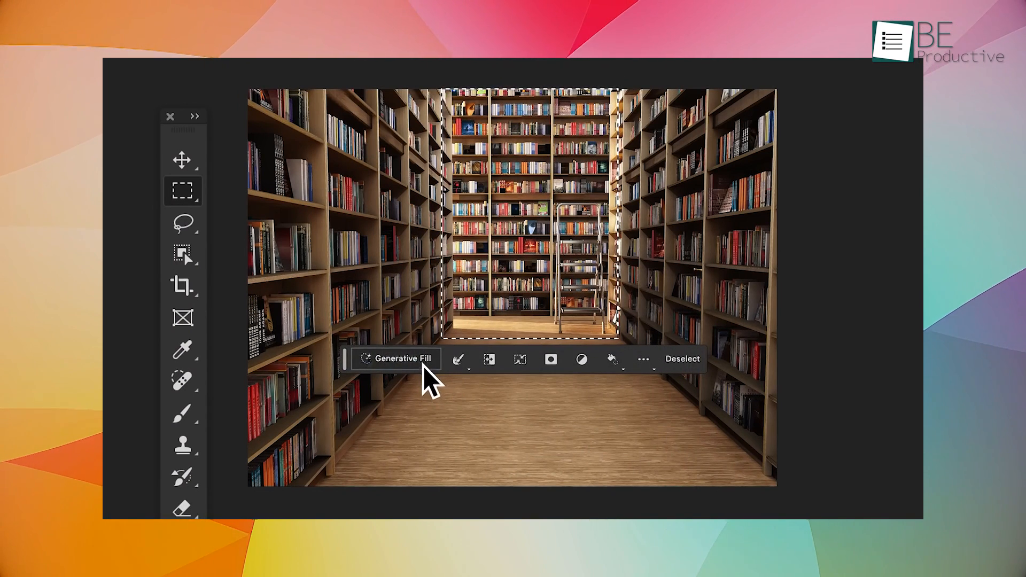
pyautogui.click(396, 359)
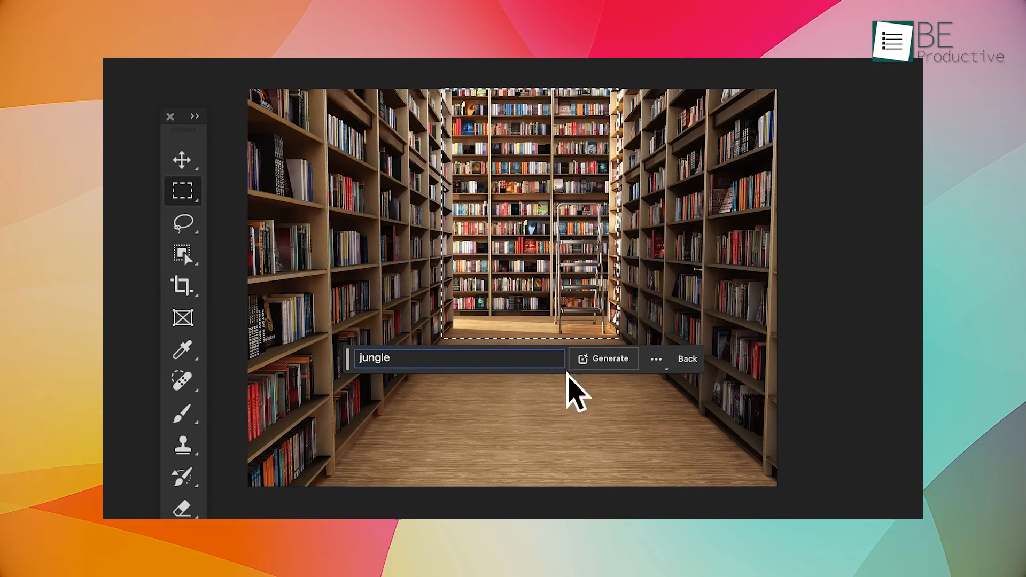
pyautogui.click(609, 359)
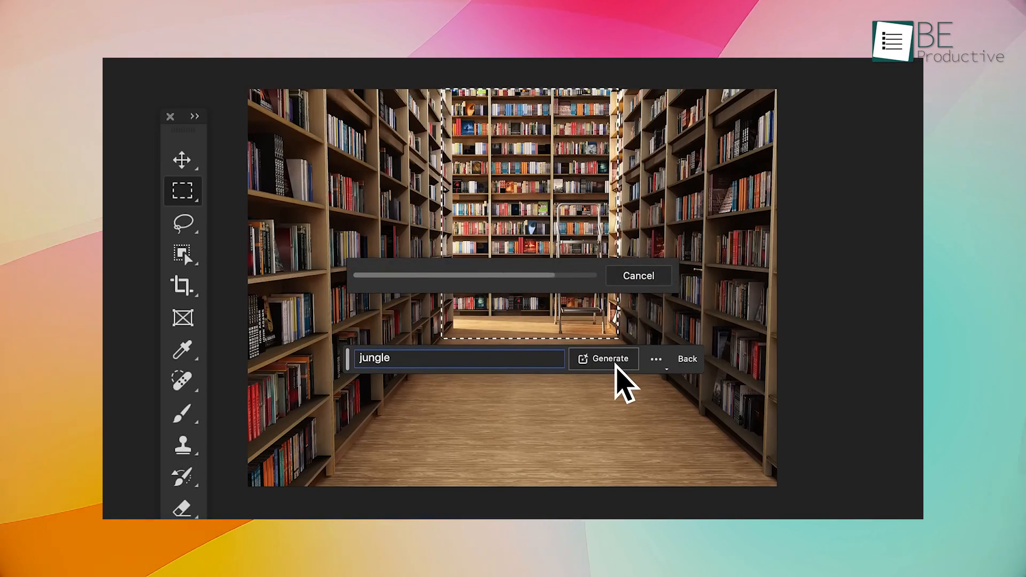
pyautogui.click(603, 359)
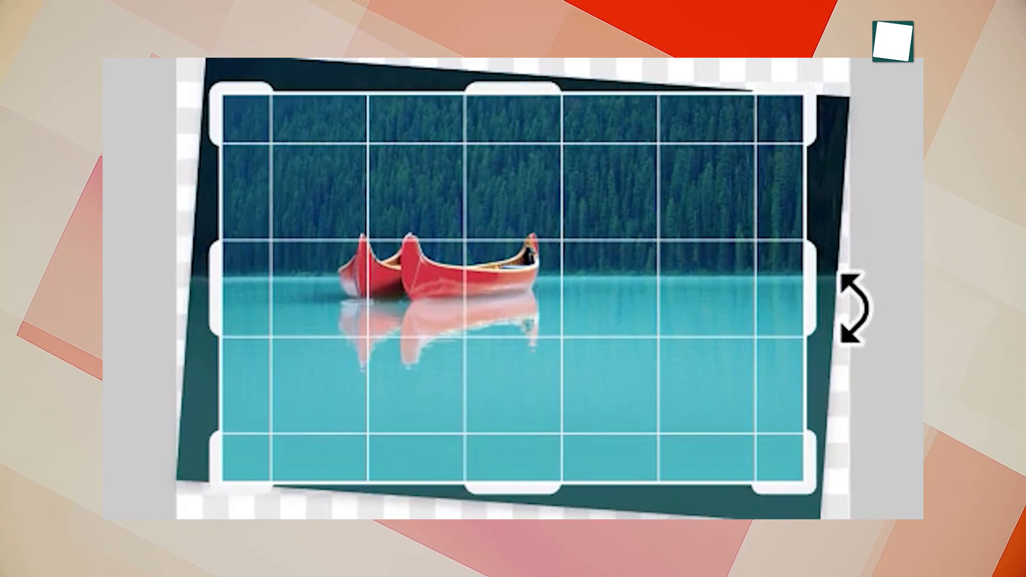
# Rotate the canoe photo with the crop handle until the horizon sits level
pyautogui.moveTo(811, 494); pyautogui.dragTo(693, 406)
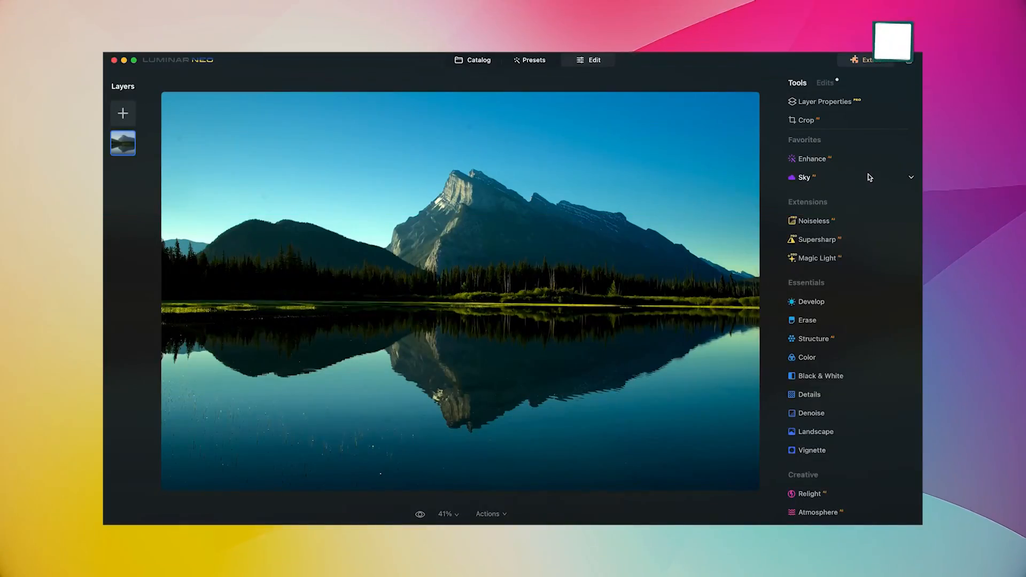
# Replace the mountain lake's sky with Blue Sky 3, lowering its horizon and shifting it sideways
pyautogui.click(803, 177)
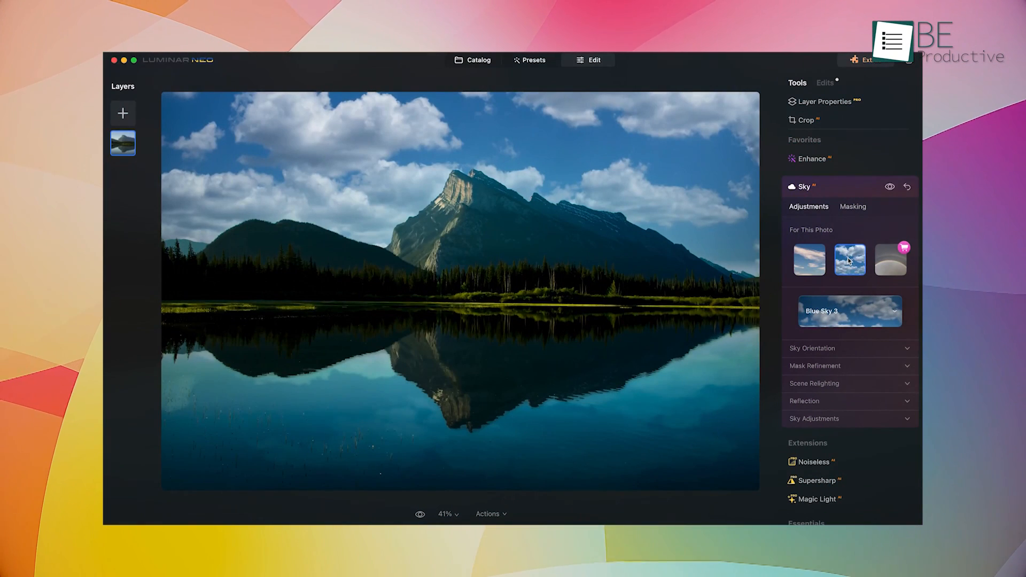
pyautogui.click(812, 347)
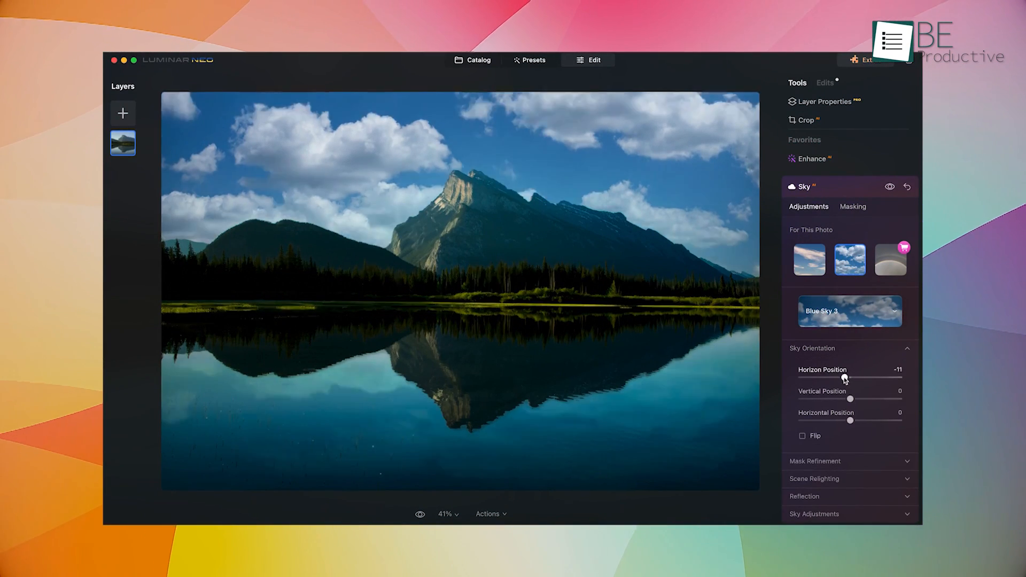
pyautogui.moveTo(850, 421); pyautogui.dragTo(847, 421)
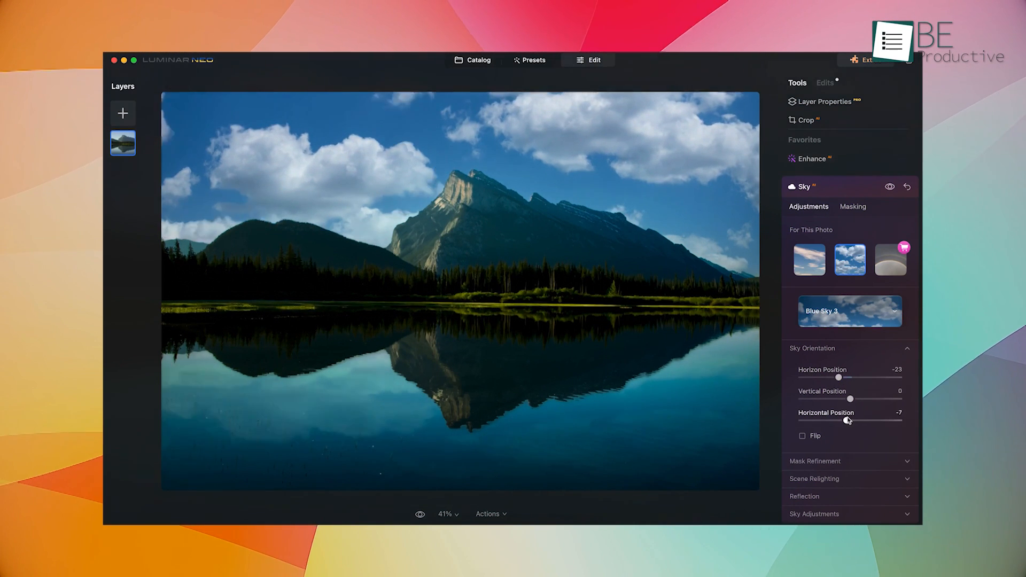
pyautogui.moveTo(850, 421); pyautogui.dragTo(834, 421)
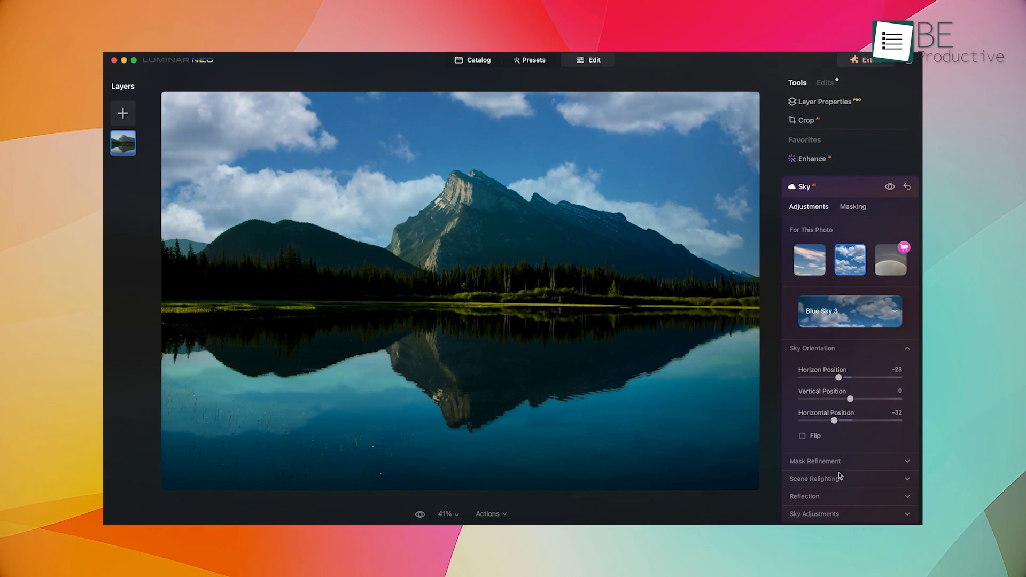
pyautogui.click(805, 495)
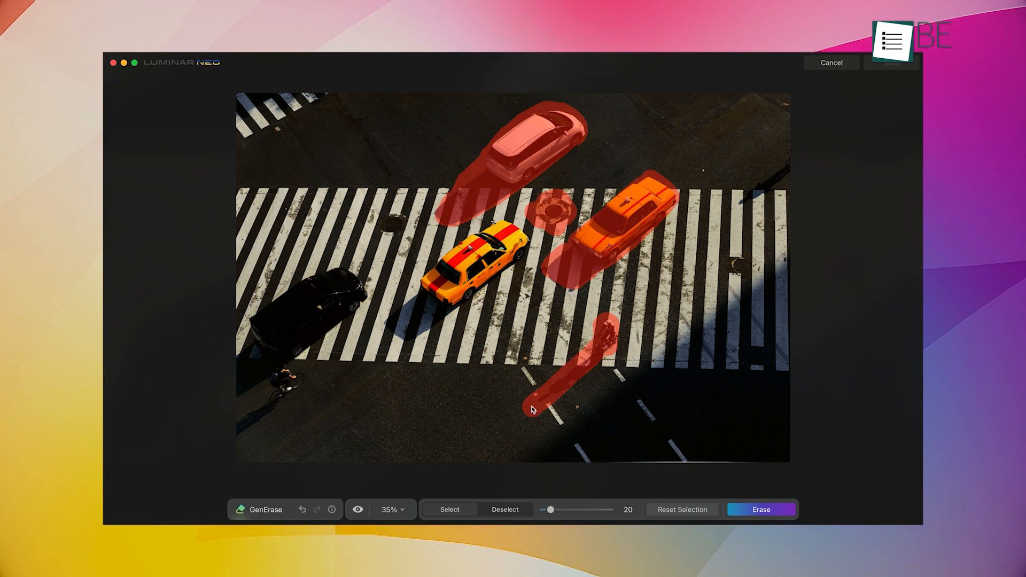
# GenErase the marked black car and pedestrians, leaving only the yellow taxi on the crosswalk
pyautogui.click(301, 308)
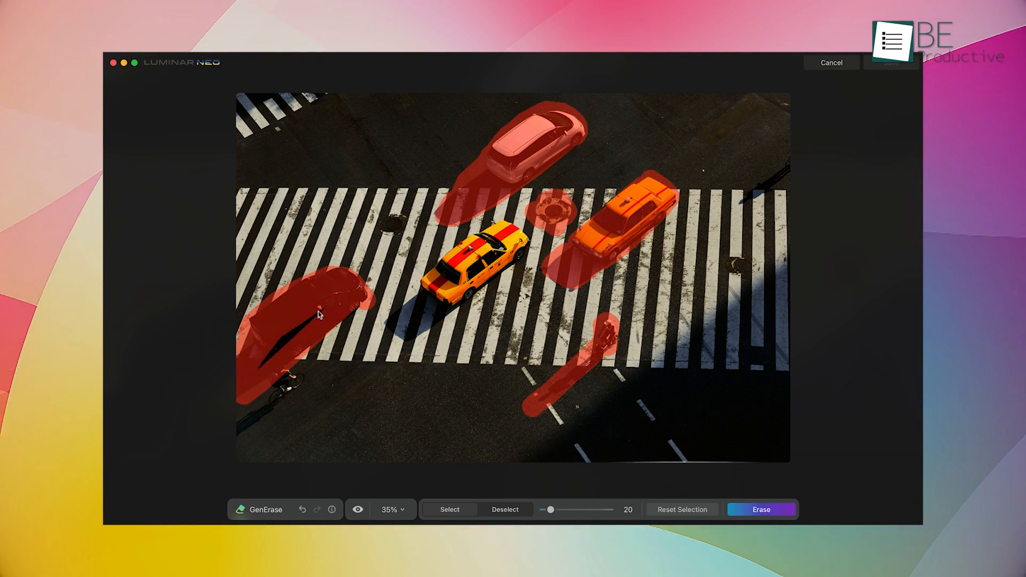
pyautogui.click(760, 509)
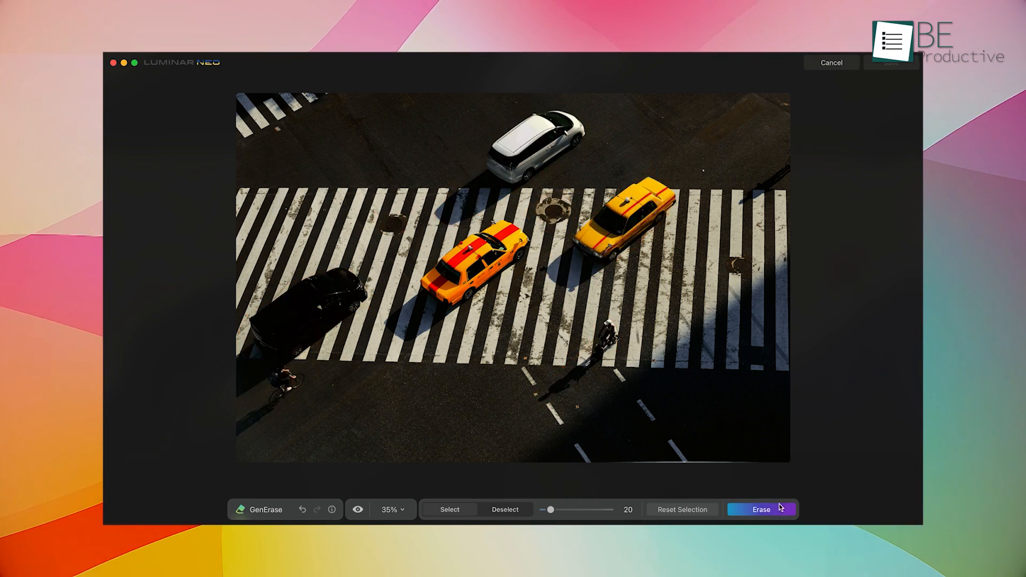
pyautogui.click(760, 508)
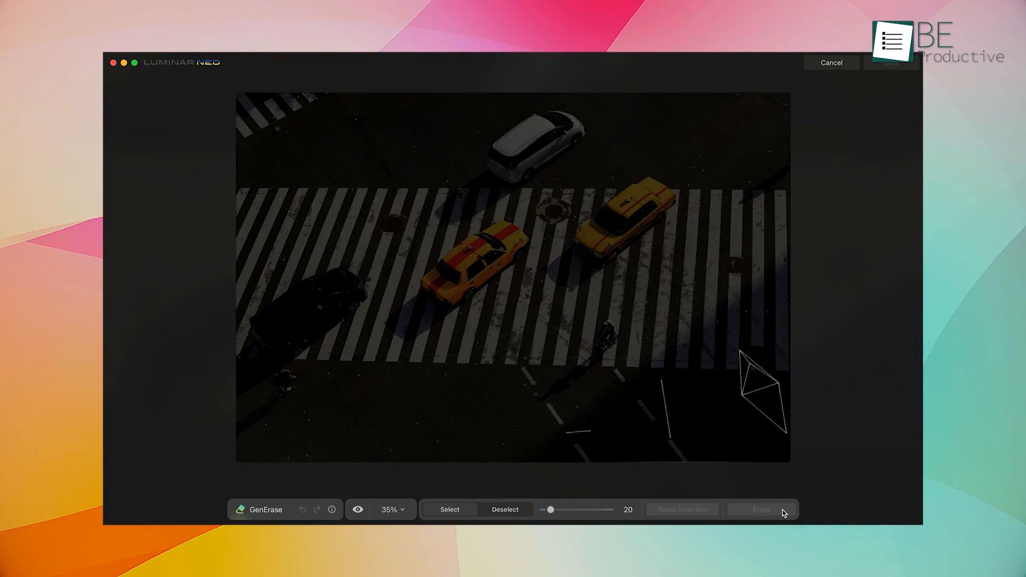
pyautogui.click(760, 509)
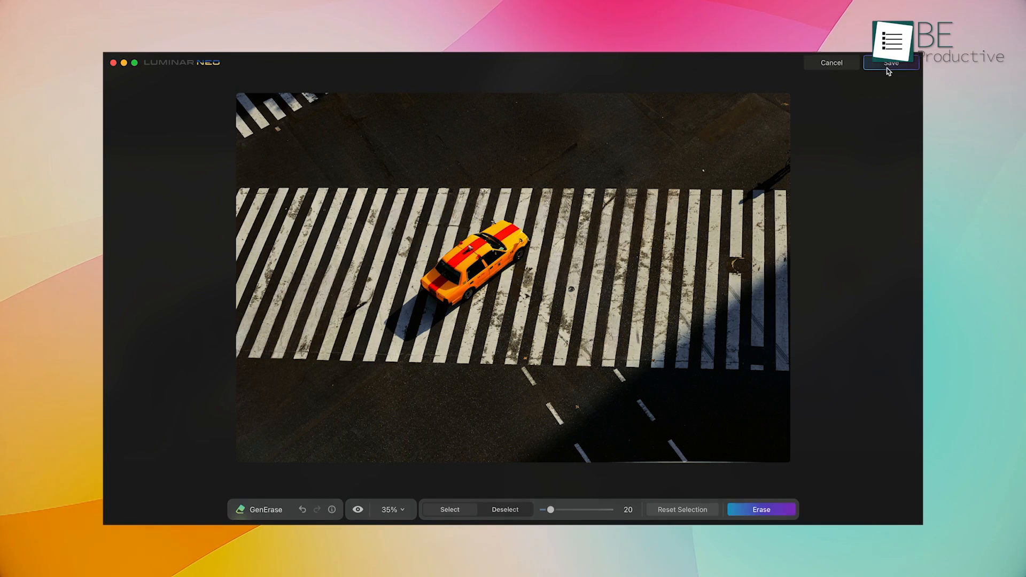
# Raise Relight Brightness Near and eyebrow strength on the portrait, then set the skateboarder's neon outline
pyautogui.click(890, 62)
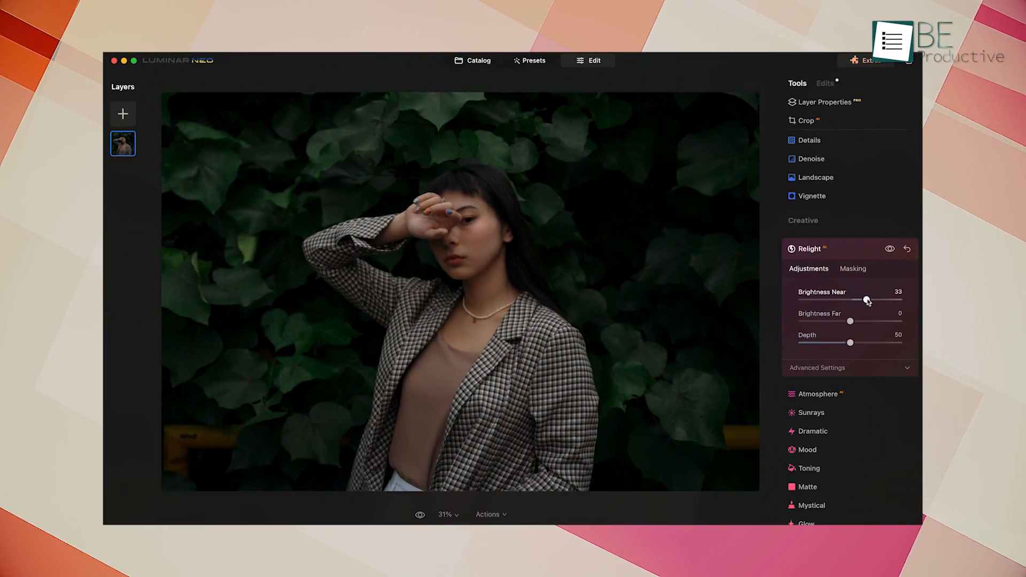
pyautogui.moveTo(867, 299); pyautogui.dragTo(900, 299)
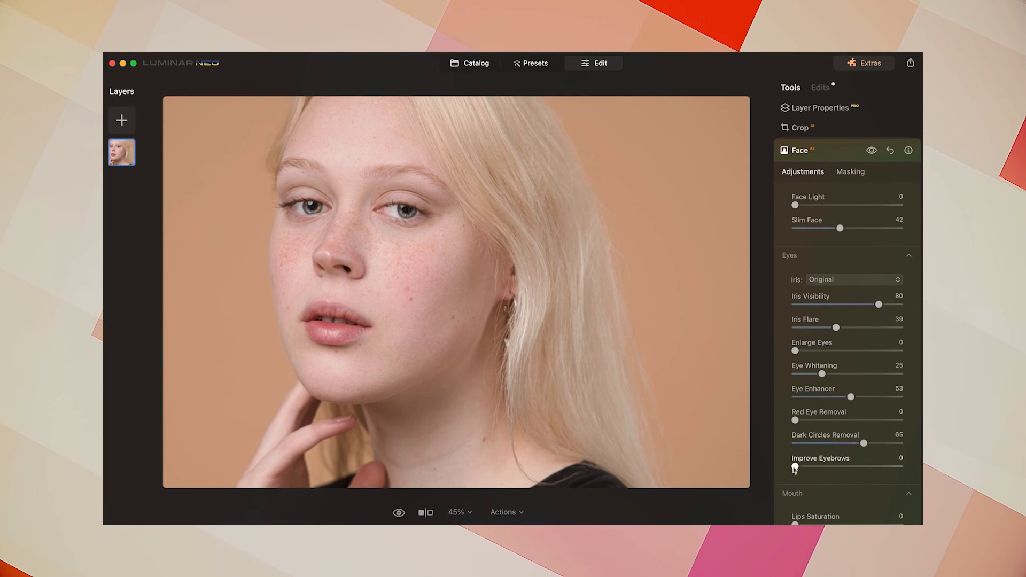
pyautogui.moveTo(794, 467); pyautogui.dragTo(900, 354)
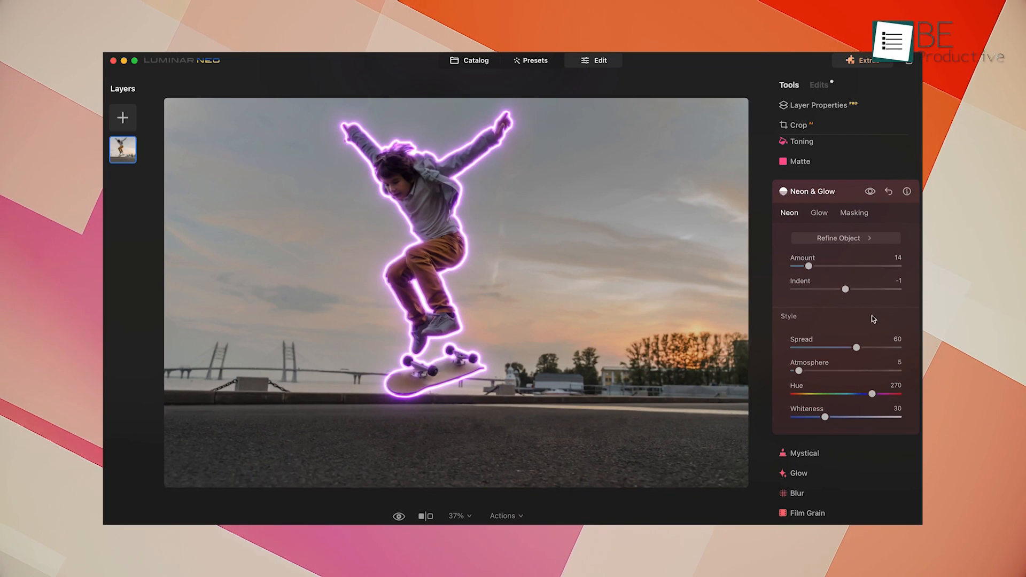
pyautogui.moveTo(855, 347); pyautogui.dragTo(897, 347)
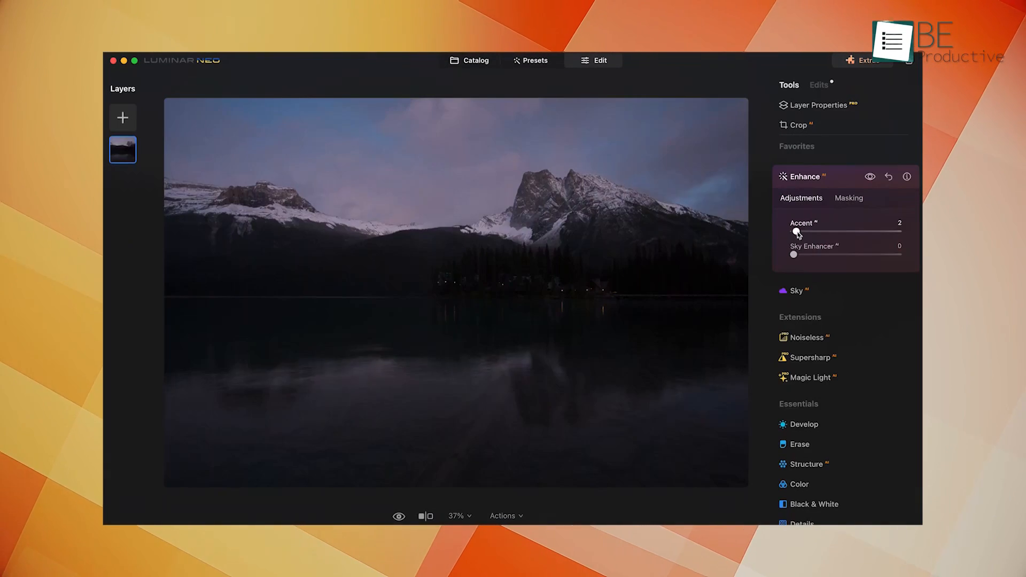
# Raise Accent and Sky Enhancer on the dusk lake, then add sun rays between the redwood trunks
pyautogui.moveTo(796, 232); pyautogui.dragTo(875, 232)
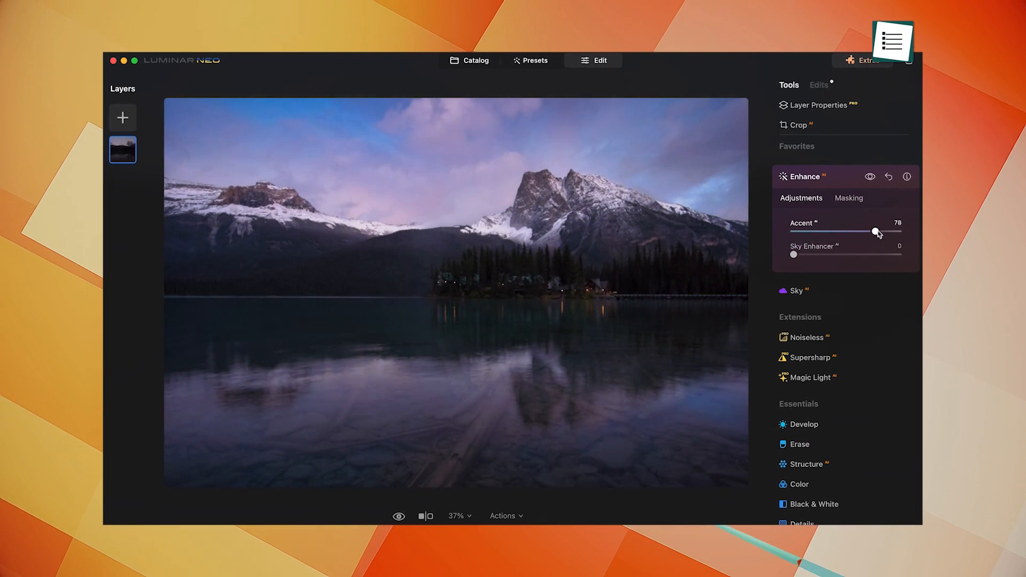
pyautogui.moveTo(874, 232); pyautogui.dragTo(876, 232)
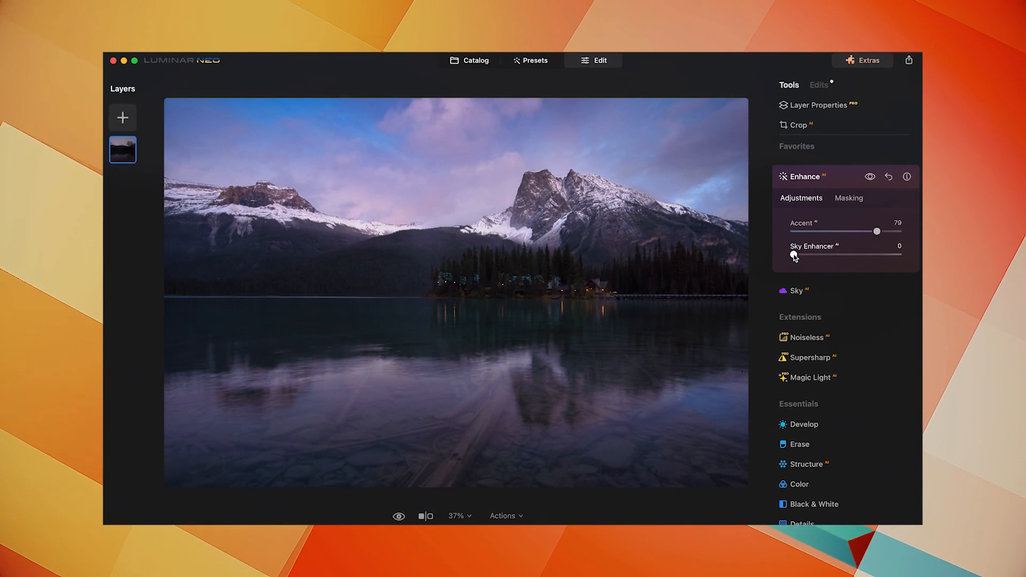
pyautogui.moveTo(792, 255); pyautogui.dragTo(835, 255)
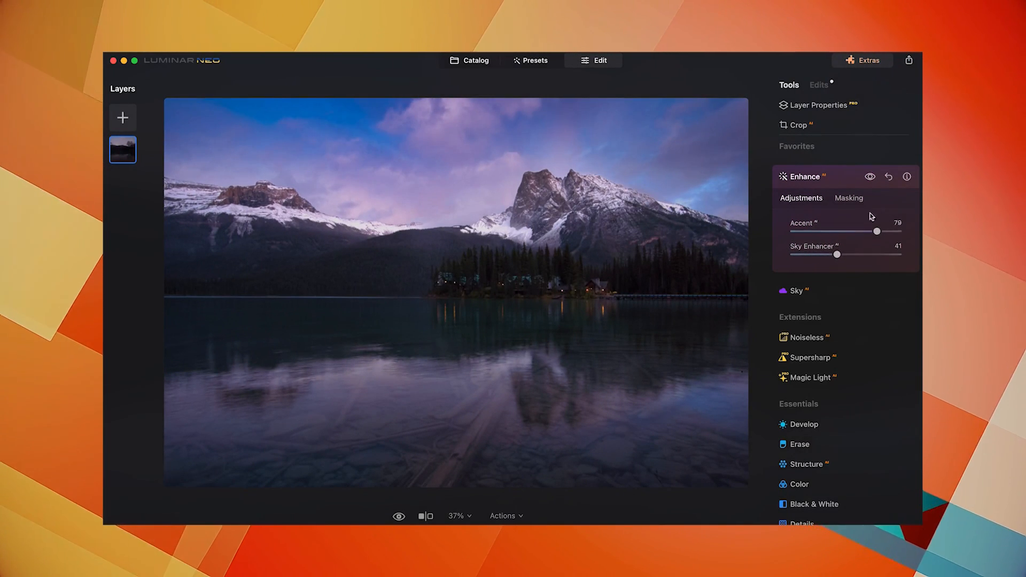
pyautogui.click(869, 177)
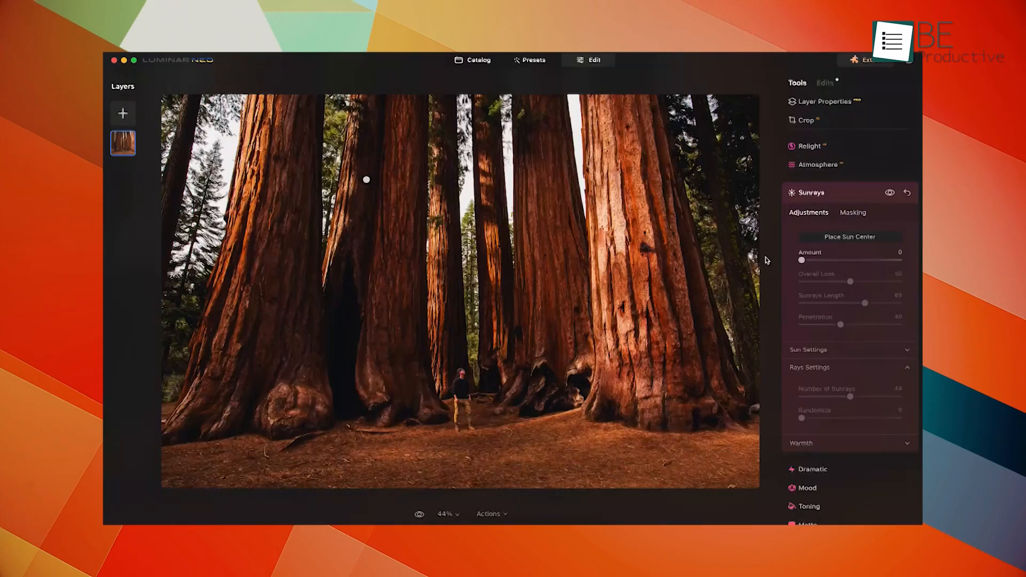
pyautogui.moveTo(803, 260); pyautogui.dragTo(852, 260)
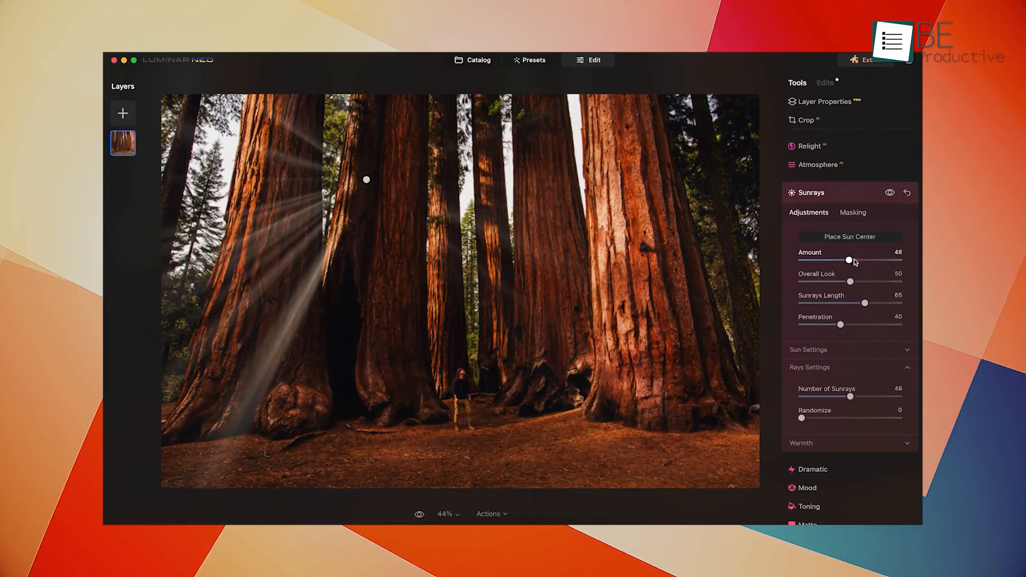
pyautogui.moveTo(830, 260); pyautogui.dragTo(844, 259)
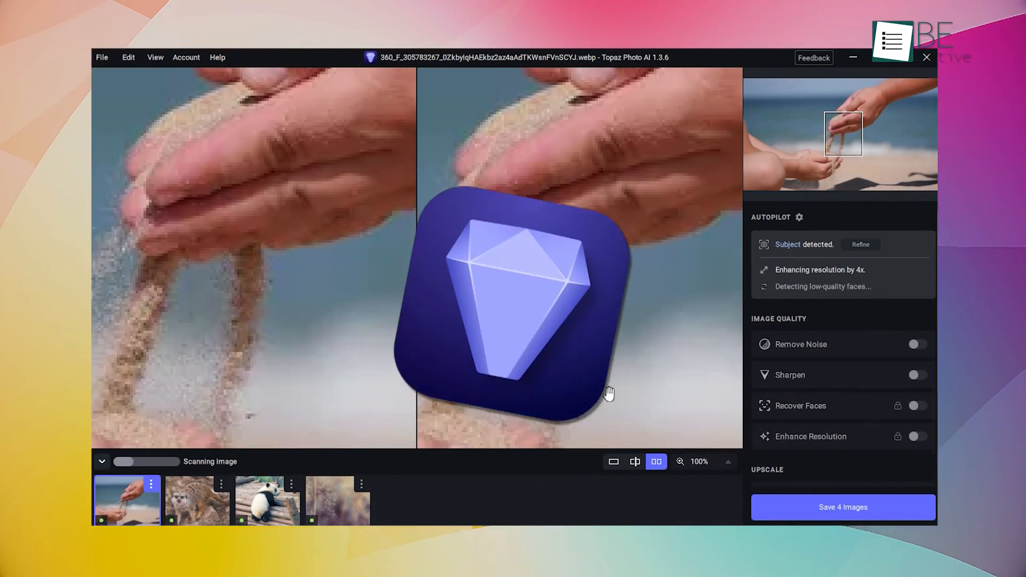
# Turn on Remove Noise and Enhance Resolution, upscale to Max, and compare the split before/after preview
pyautogui.click(634, 461)
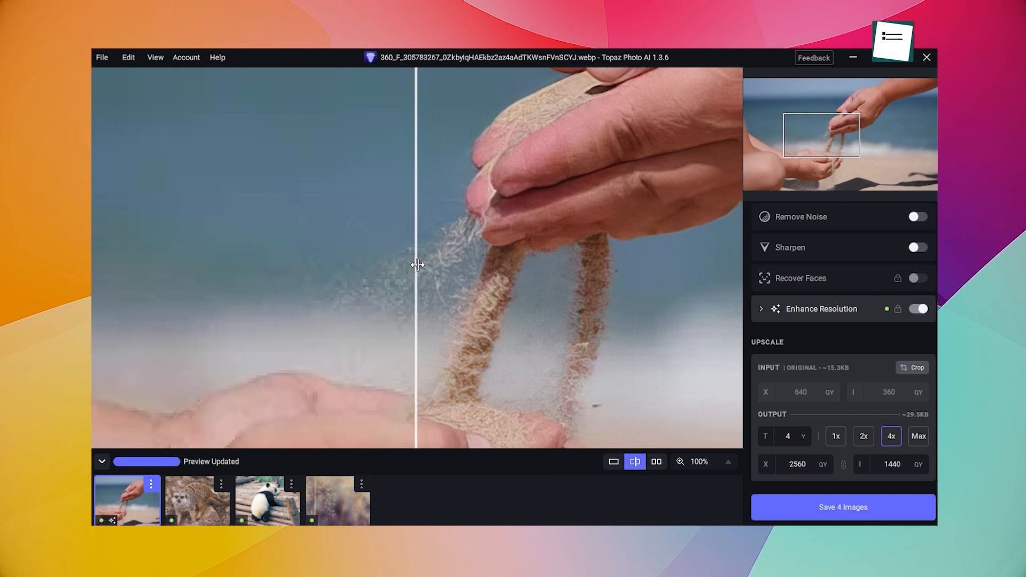
pyautogui.moveTo(414, 265); pyautogui.dragTo(587, 263)
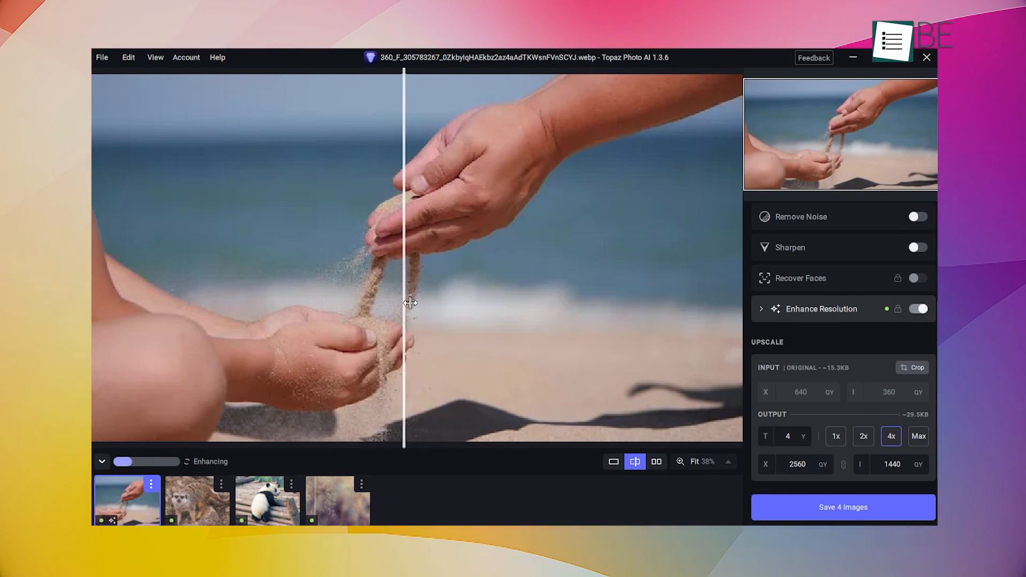
pyautogui.click(656, 461)
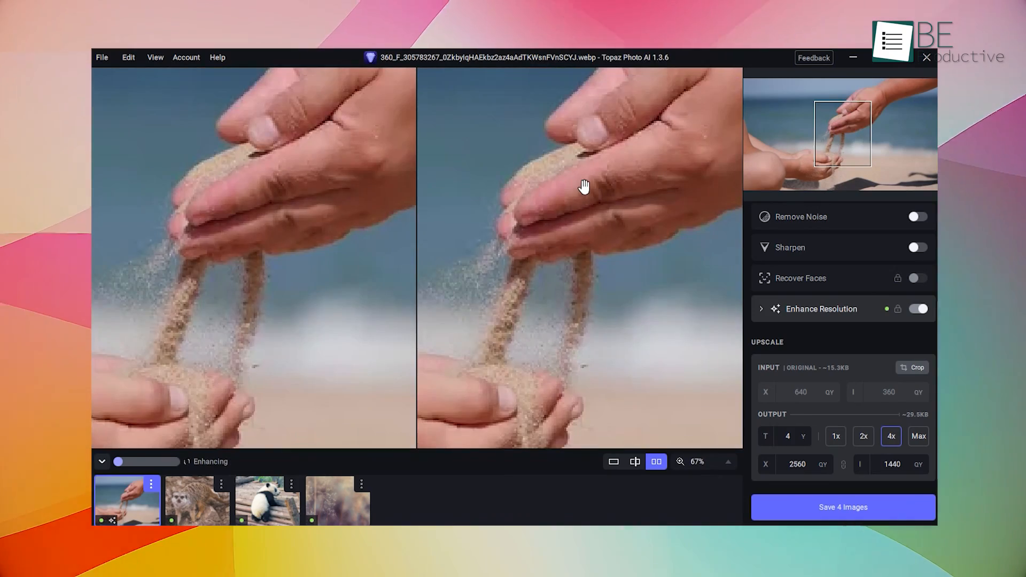
pyautogui.click(197, 500)
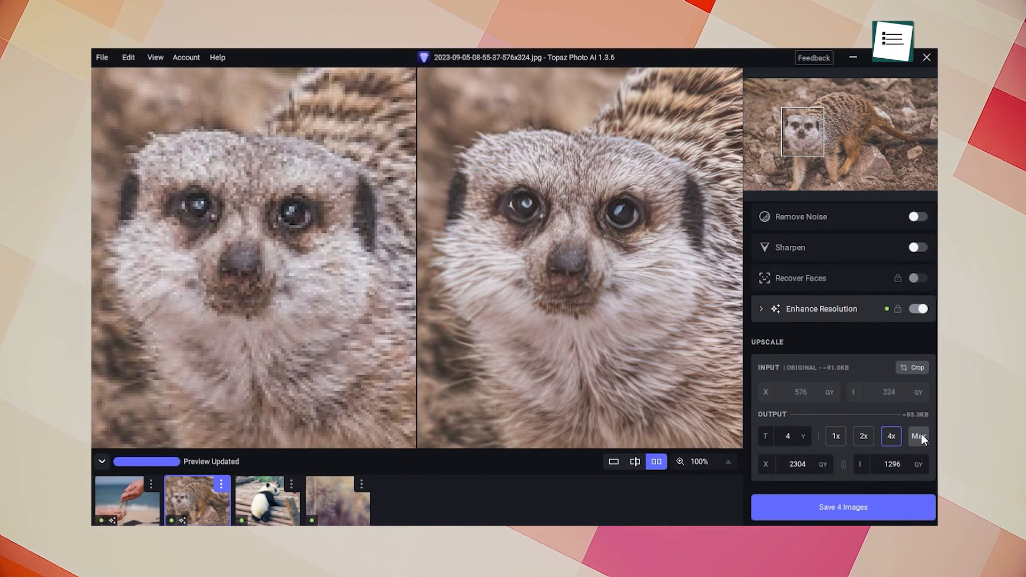
pyautogui.click(918, 435)
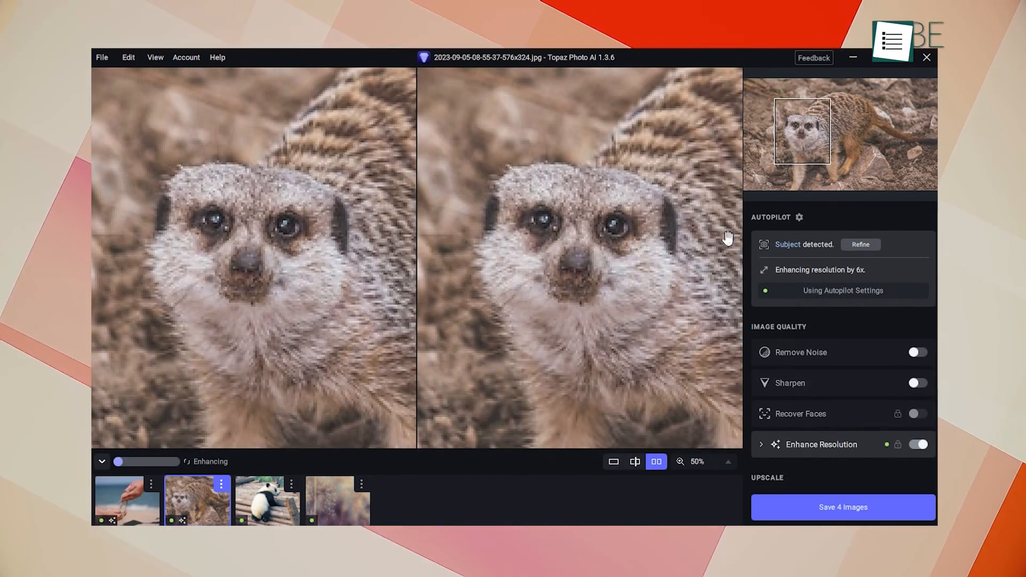
pyautogui.click(267, 499)
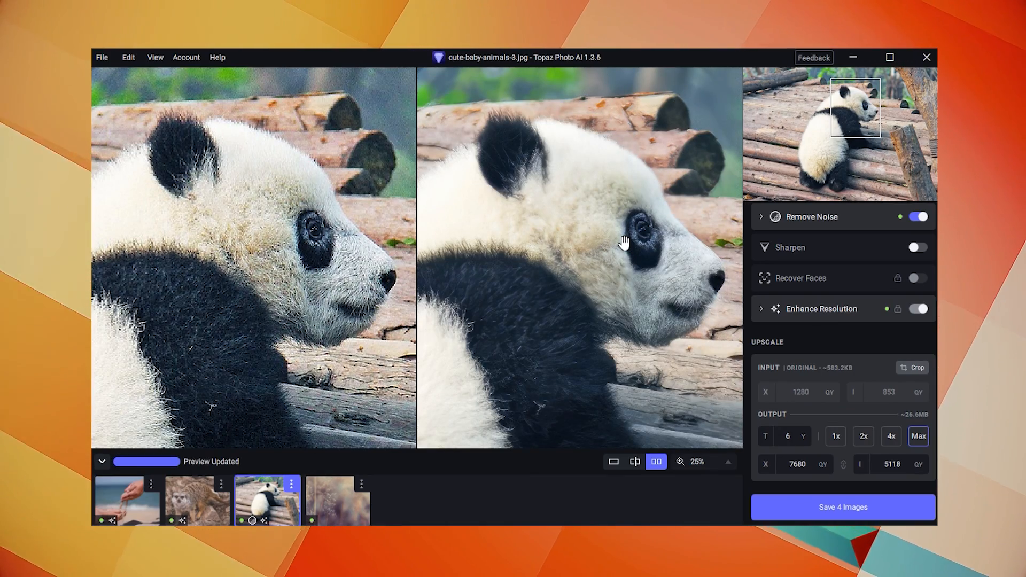
pyautogui.moveTo(552, 190)
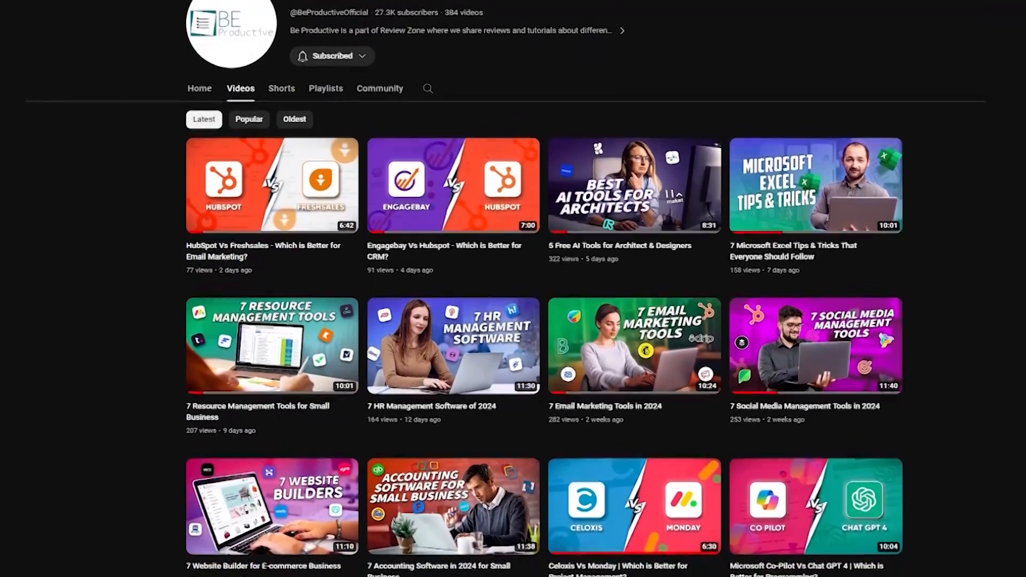
pyautogui.scroll(-3)
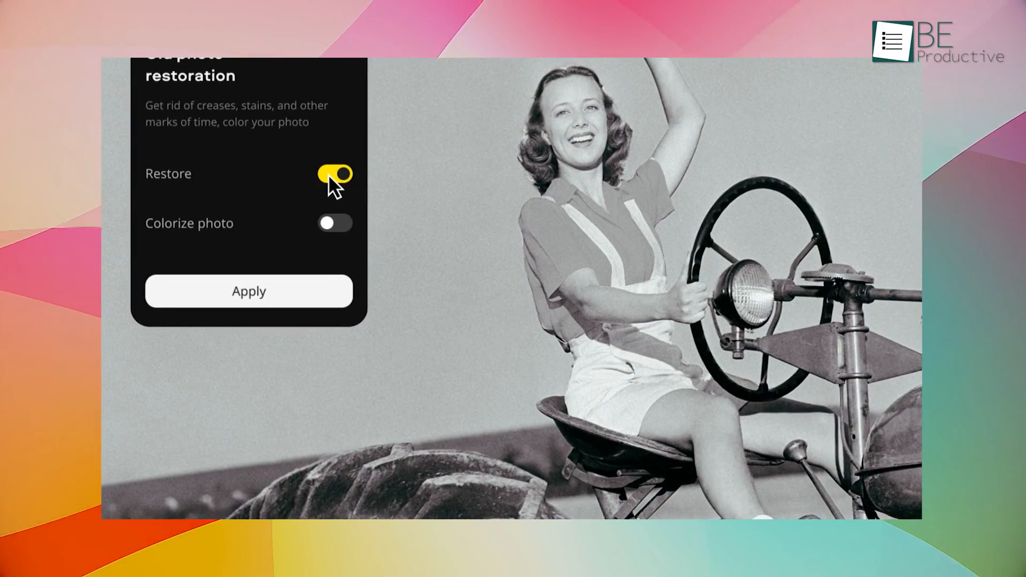
# Restore the scratched tractor and couple photos, then erase the marked coral from the beach shot
pyautogui.click(335, 222)
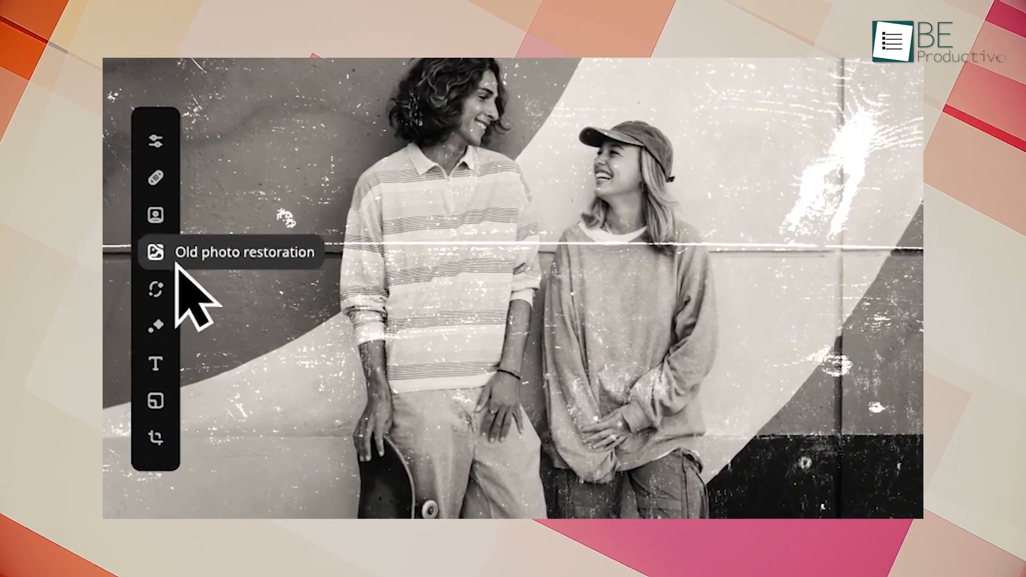
pyautogui.click(156, 255)
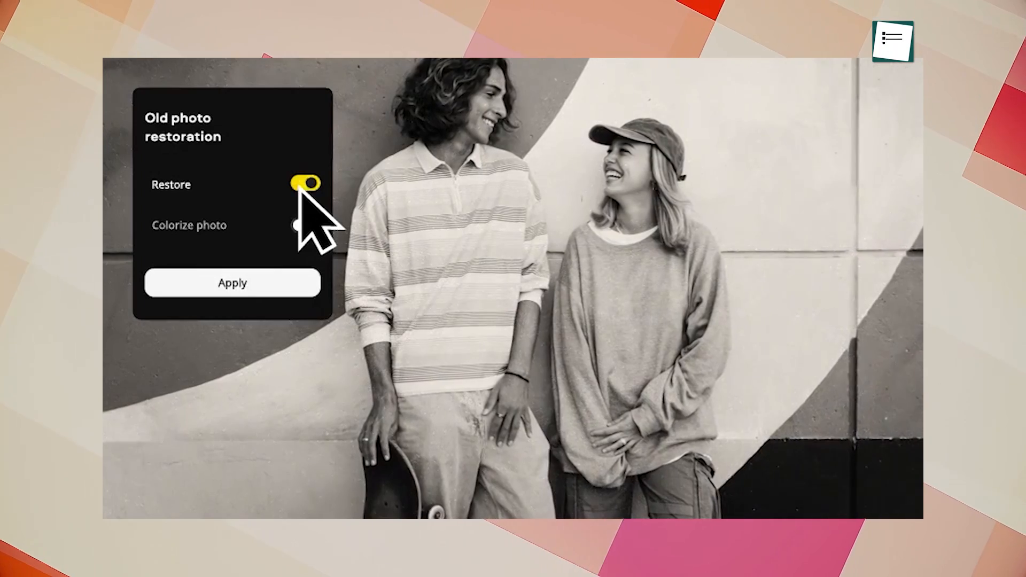
pyautogui.click(306, 226)
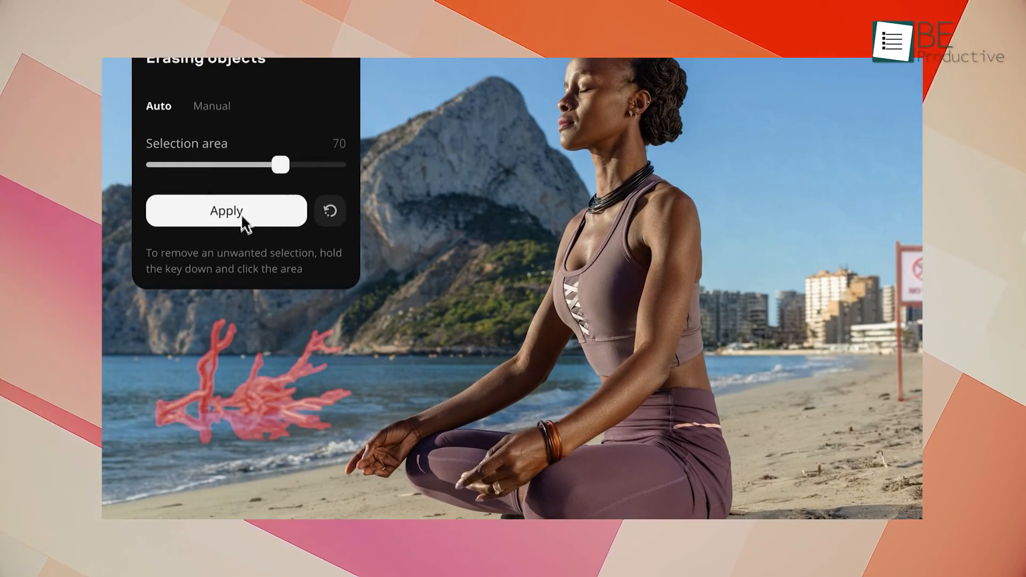
pyautogui.click(226, 210)
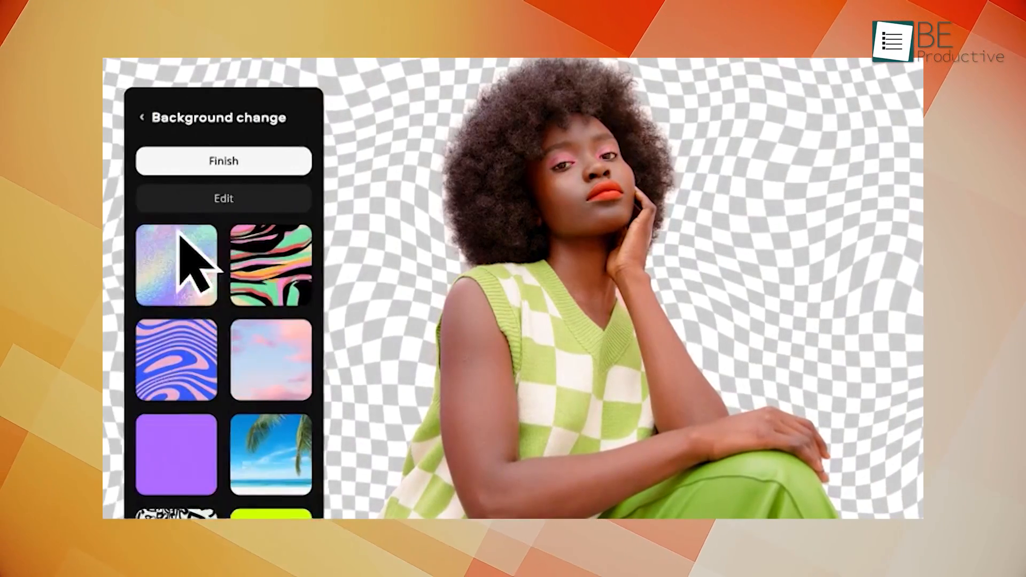
# Swap the cut-out portrait's background for the holographic, then pastel sky backdrop
pyautogui.click(175, 265)
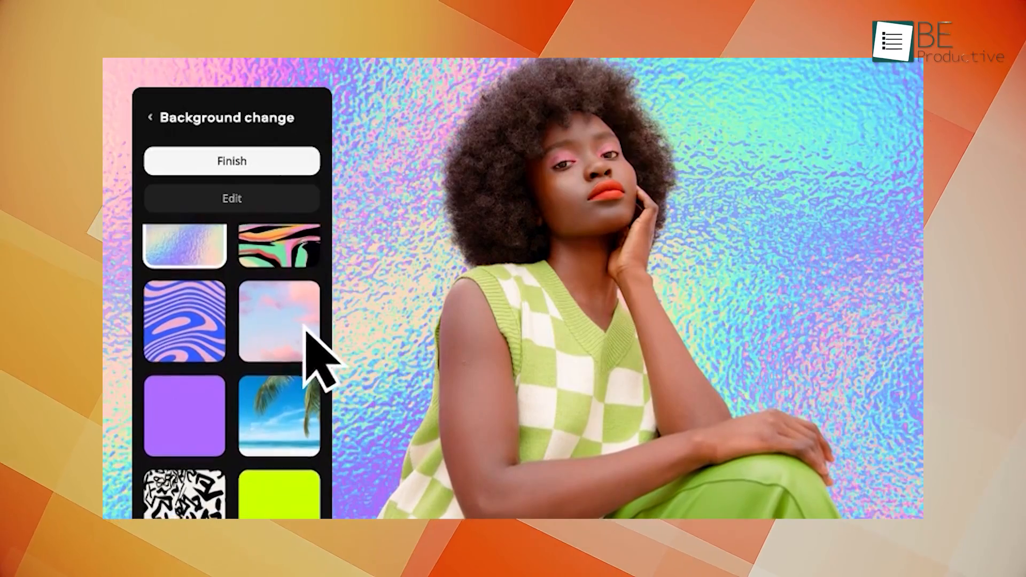
pyautogui.click(278, 376)
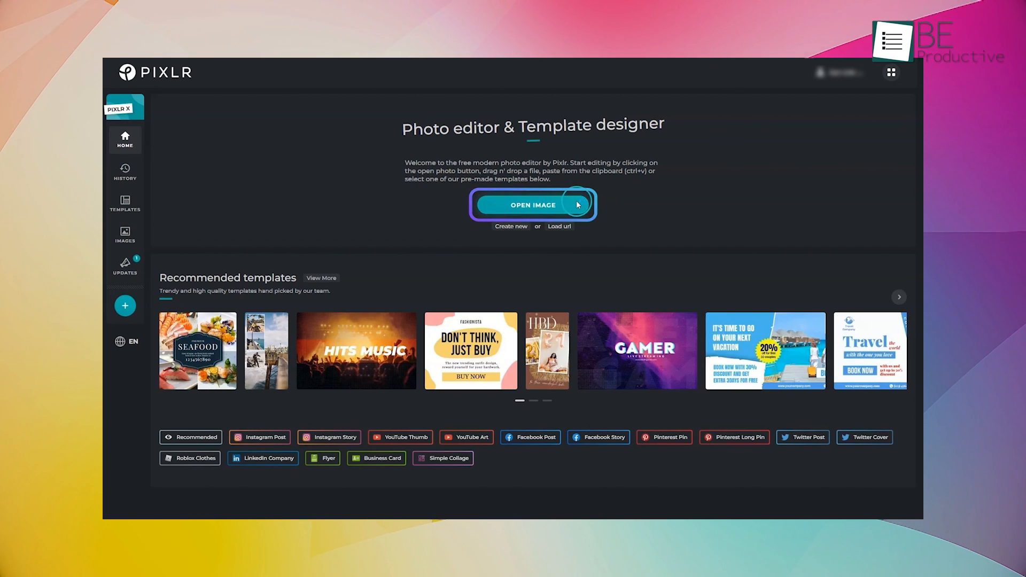
# Load the camera-in-hand photo, then save the cut-out portrait as a PNG download
pyautogui.click(532, 205)
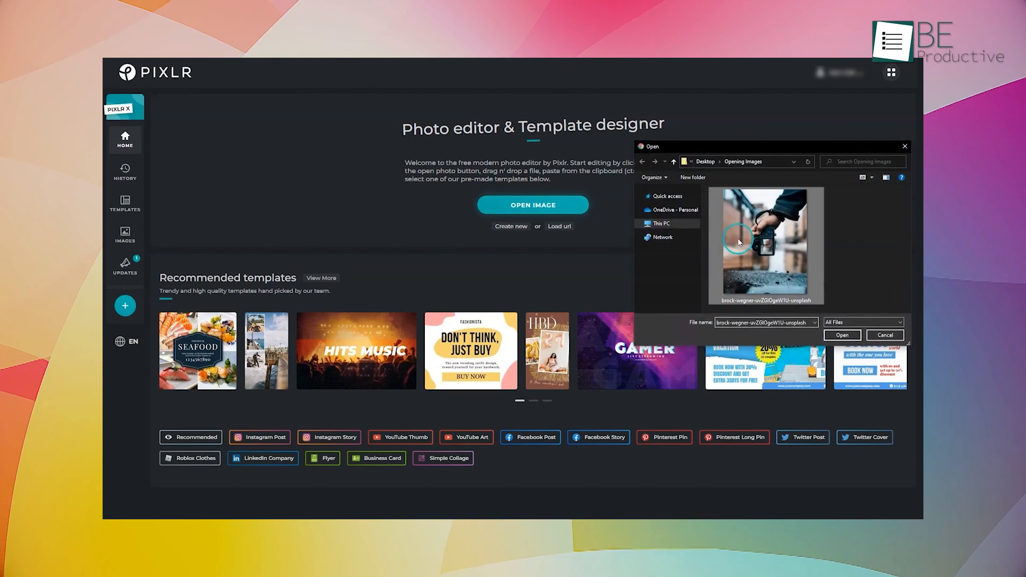
pyautogui.click(841, 335)
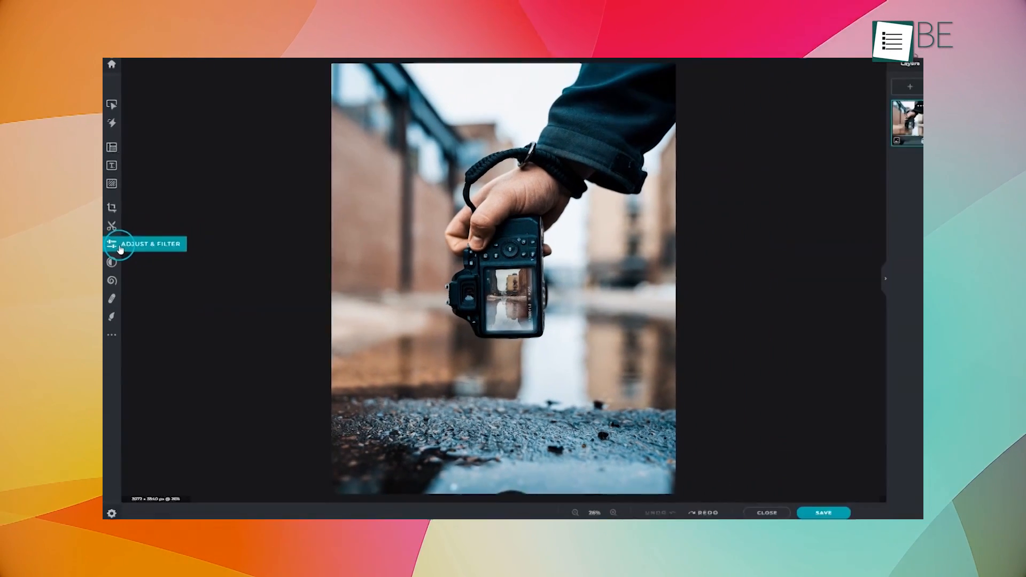
pyautogui.click(112, 244)
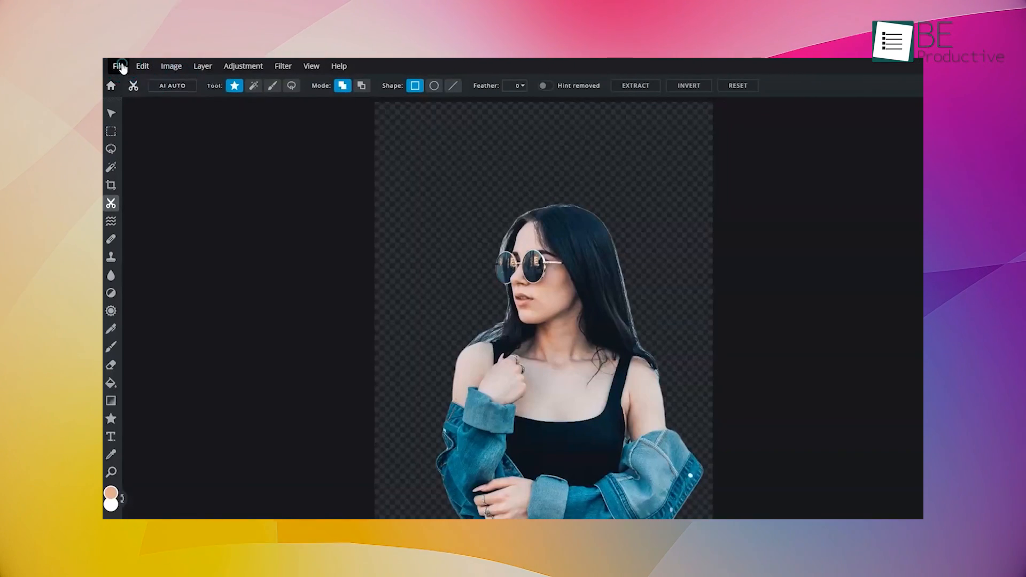
pyautogui.click(119, 65)
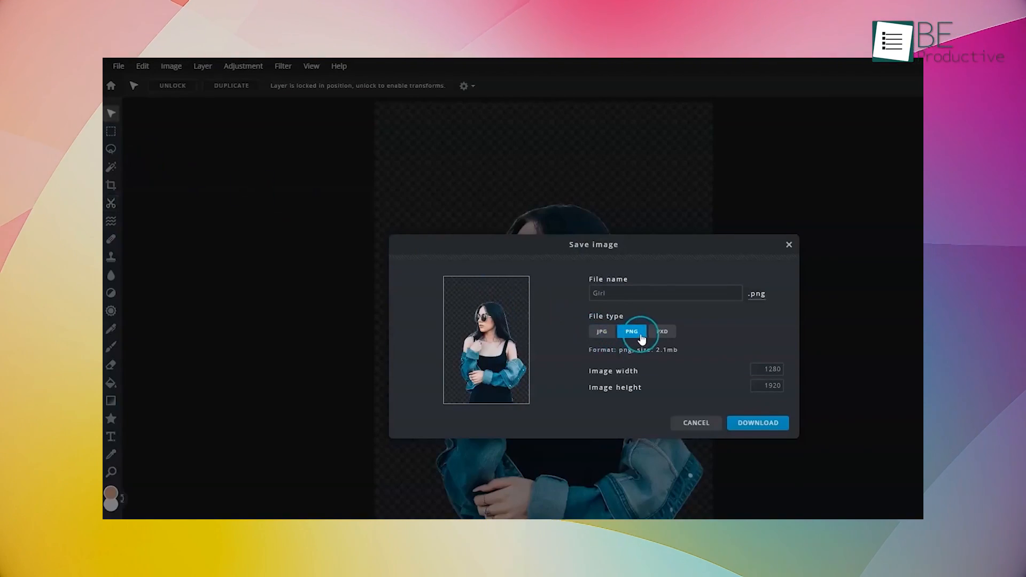
pyautogui.click(756, 423)
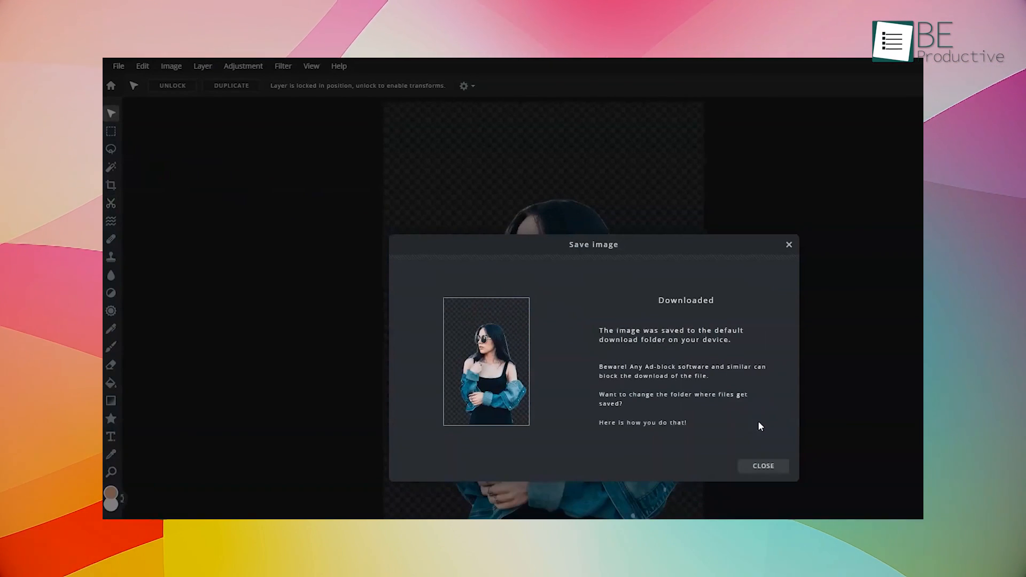
pyautogui.click(762, 465)
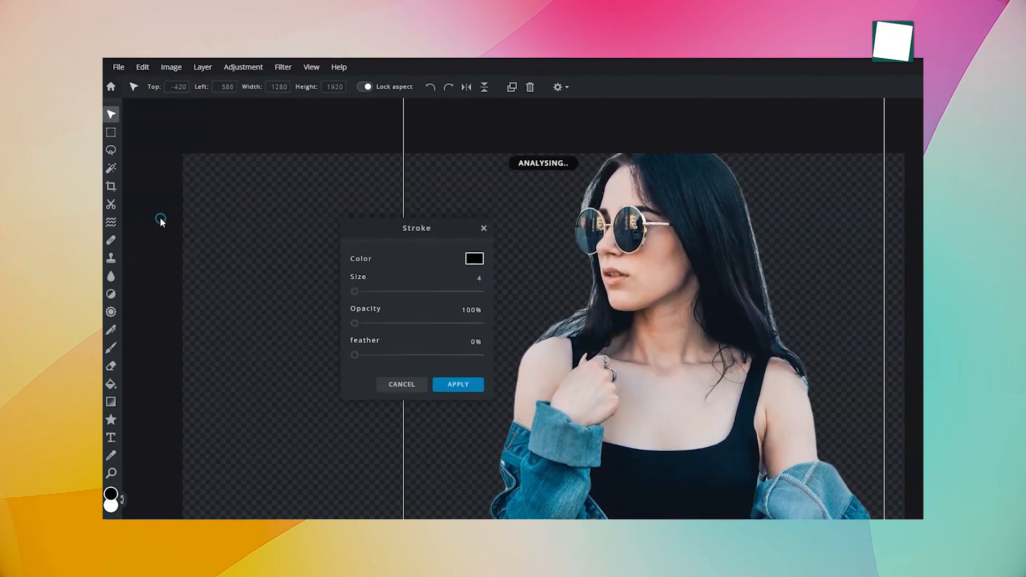
# Patch a facial blemish with a smaller retouch brush, tweak bloom and apply the adjustments
pyautogui.click(475, 258)
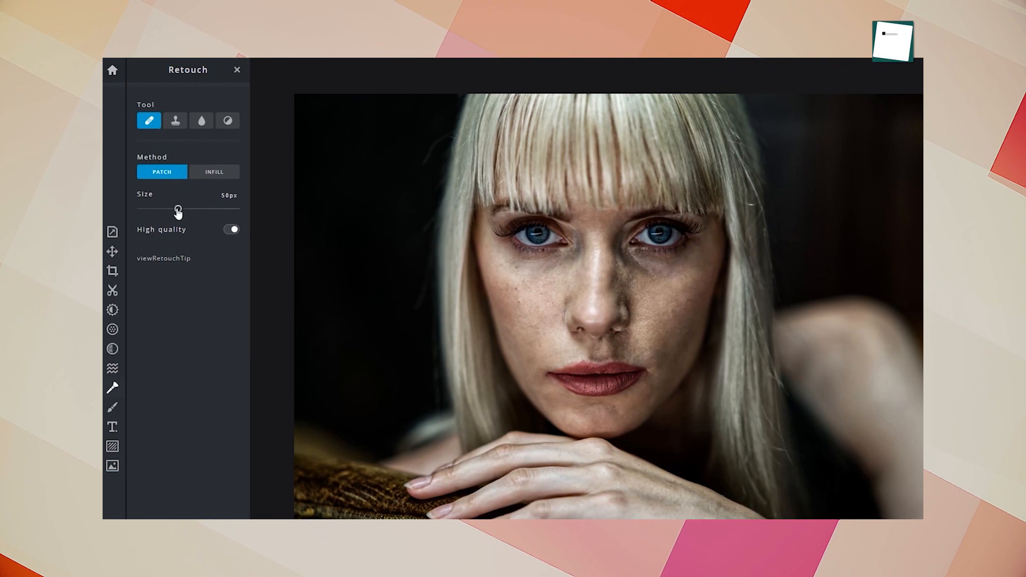
pyautogui.moveTo(178, 209); pyautogui.dragTo(148, 208)
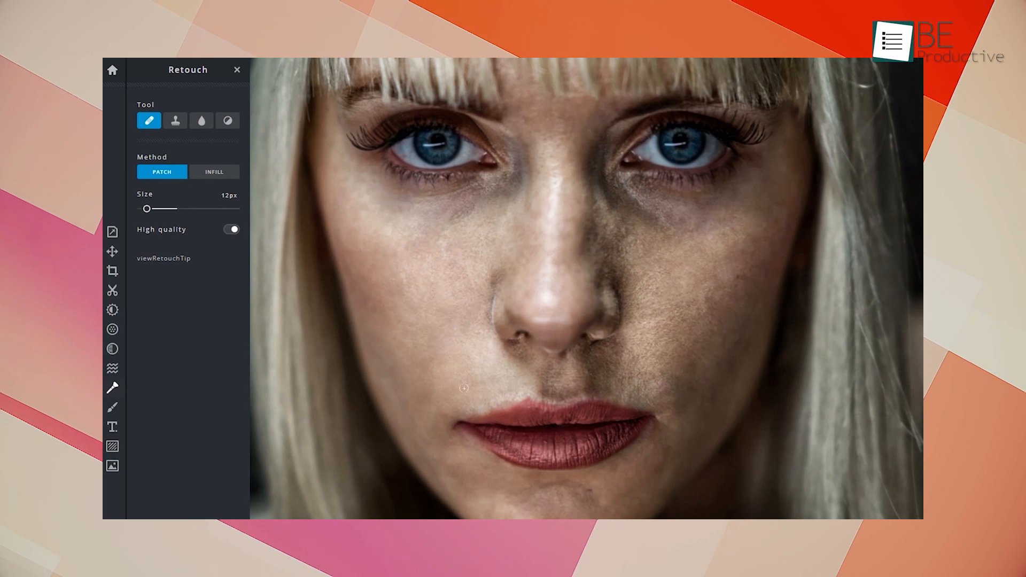
pyautogui.click(113, 280)
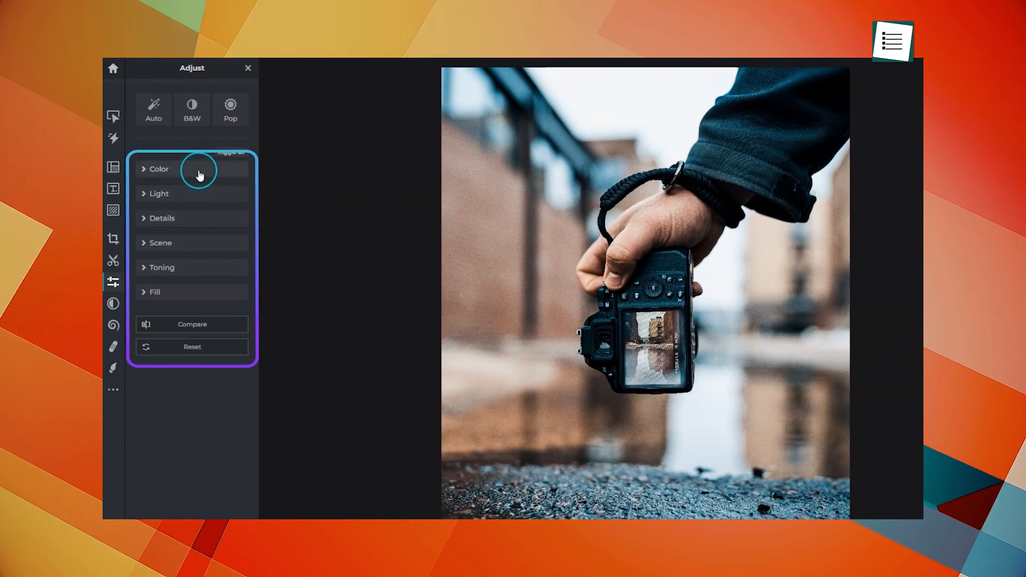
pyautogui.moveTo(203, 198)
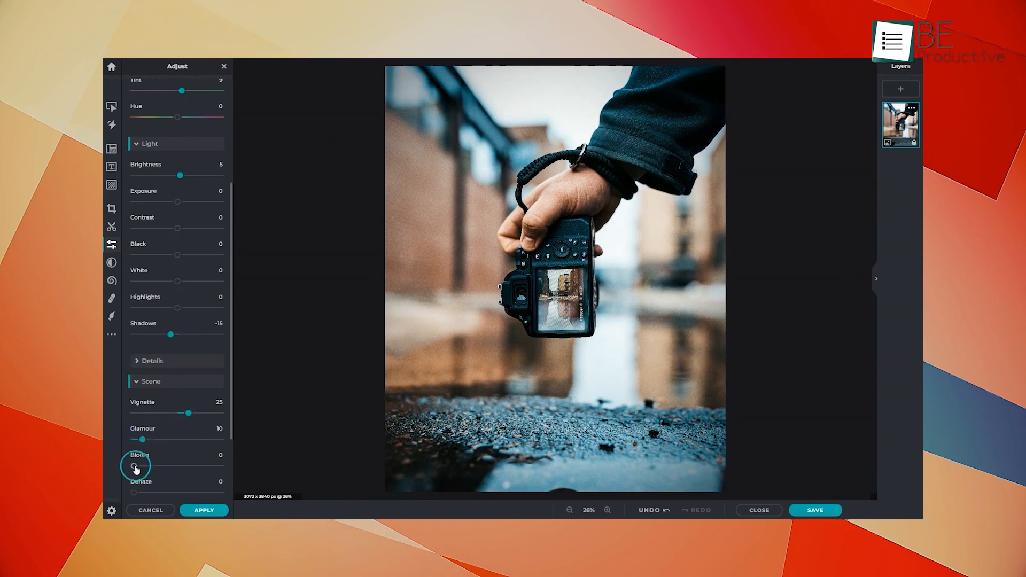
pyautogui.moveTo(134, 491); pyautogui.dragTo(150, 490)
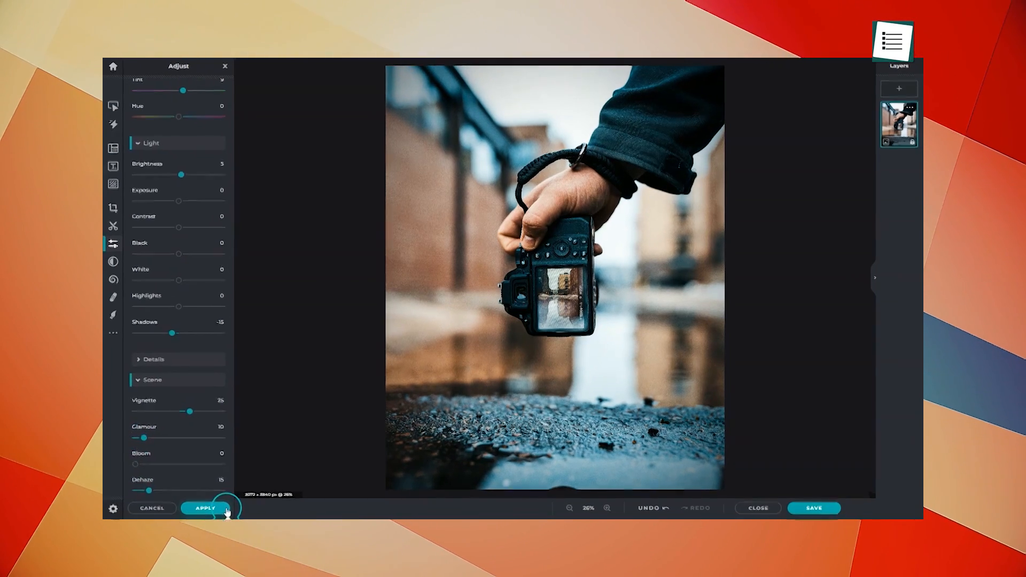
pyautogui.click(204, 507)
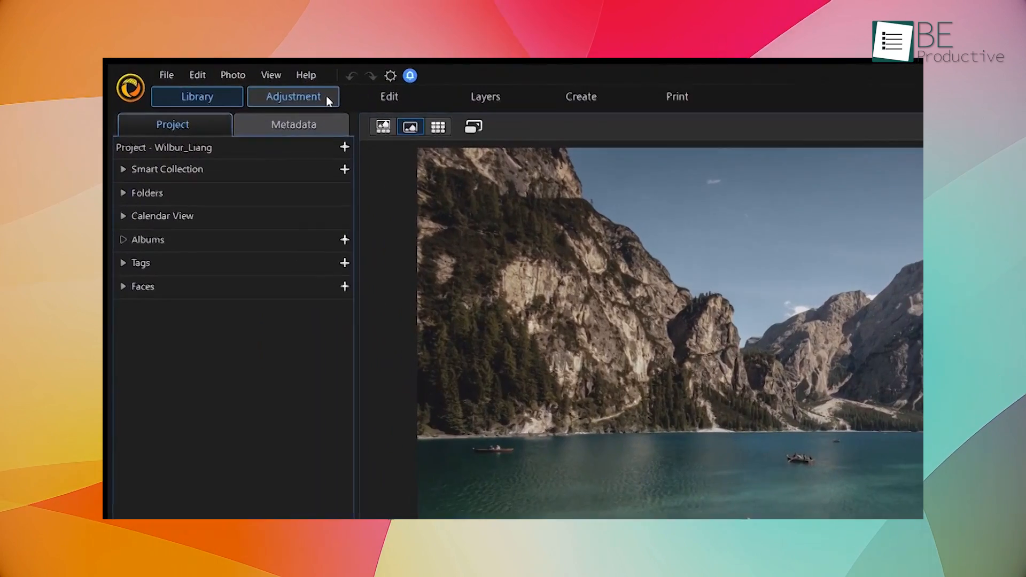
# Switch the mountain lake to Adjustment, then select the top layer of the sunset composite
pyautogui.click(293, 96)
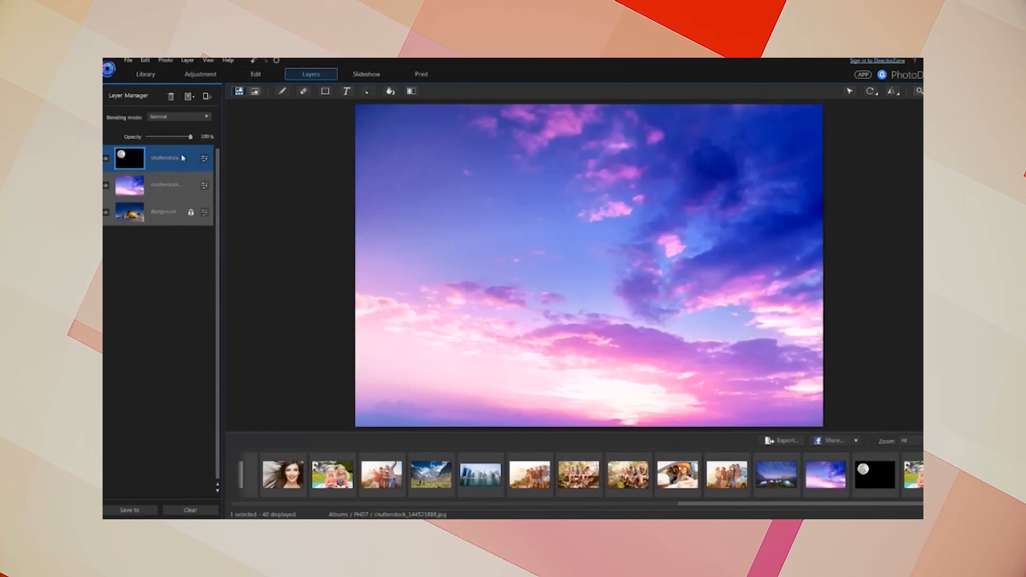
pyautogui.click(302, 91)
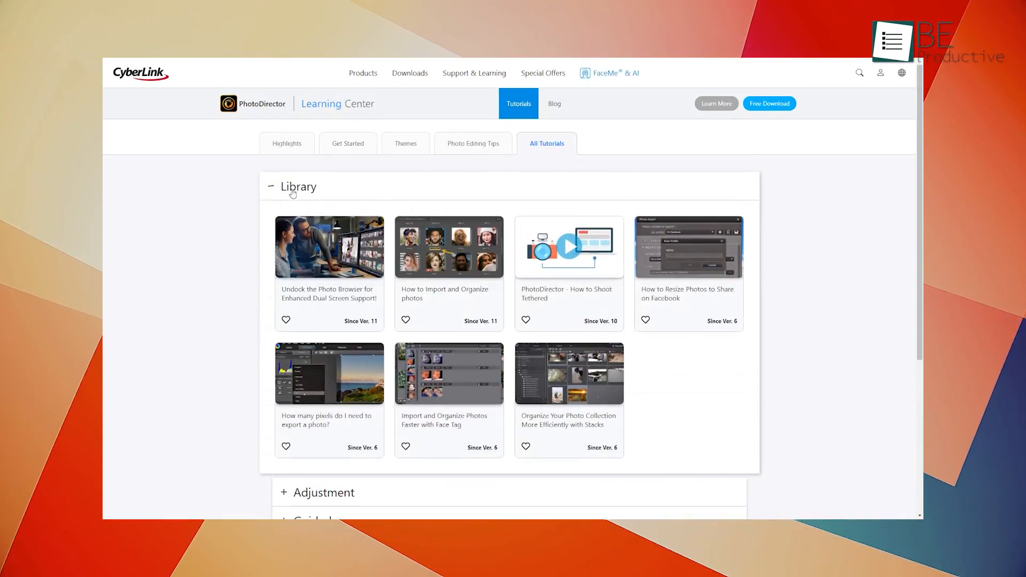
pyautogui.scroll(-3)
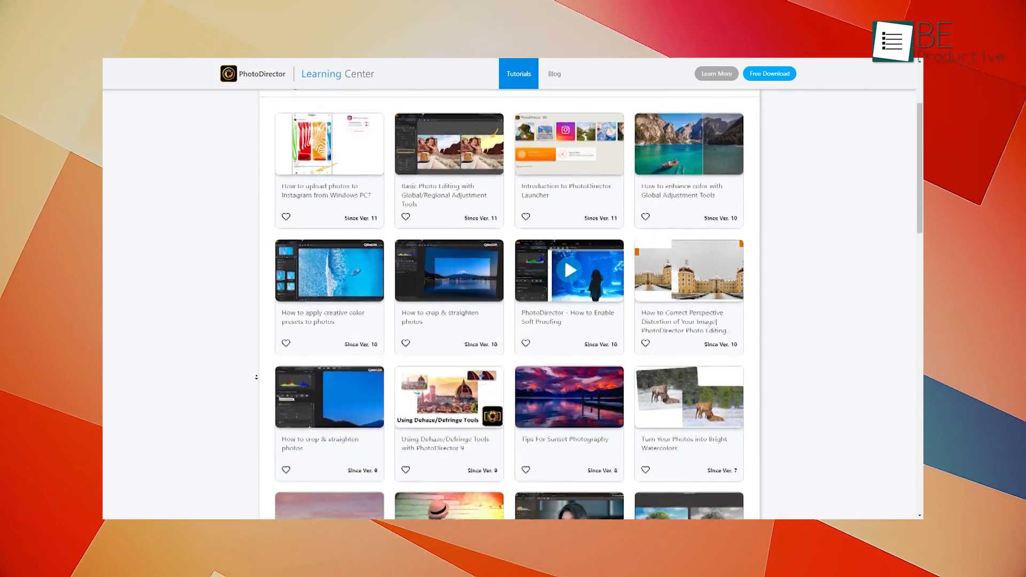
pyautogui.scroll(-3)
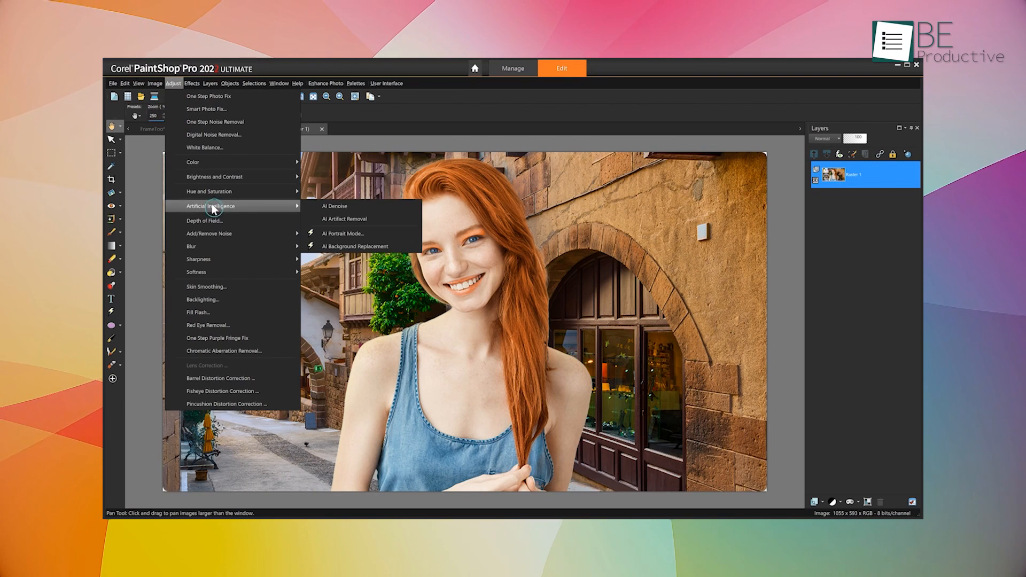
pyautogui.moveTo(343, 234)
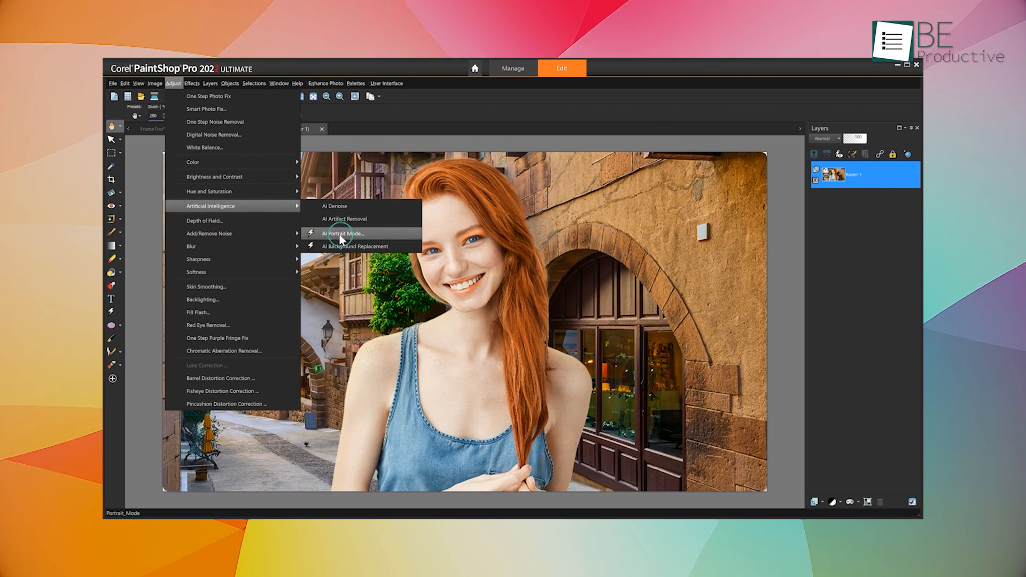
# Apply AI Portrait Mode at 87% settings, then run AI Background Replacement for the magenta backdrop
pyautogui.click(343, 234)
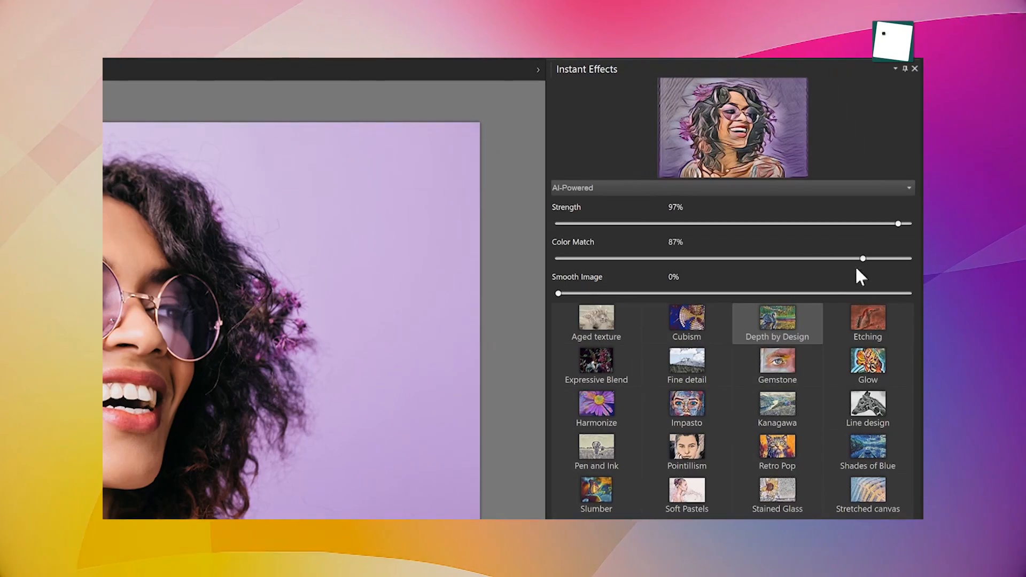
pyautogui.moveTo(558, 293); pyautogui.dragTo(866, 293)
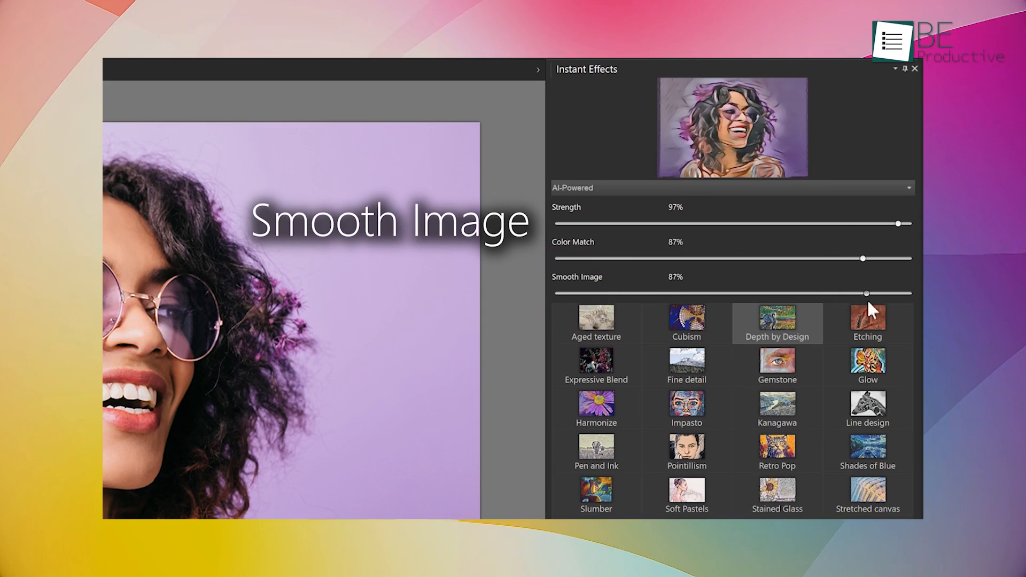
pyautogui.moveTo(866, 293); pyautogui.dragTo(727, 293)
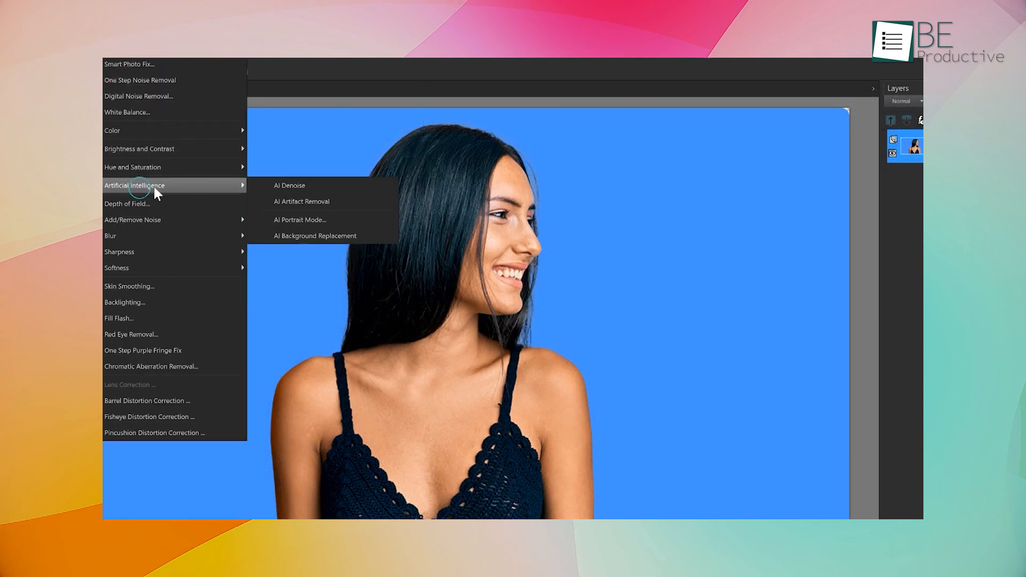
pyautogui.moveTo(317, 235)
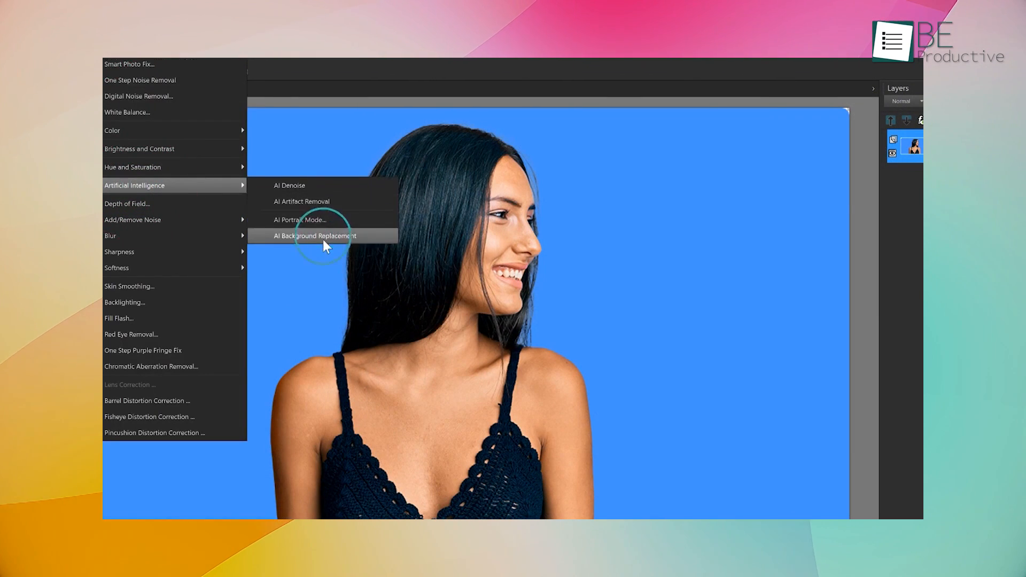
pyautogui.click(315, 236)
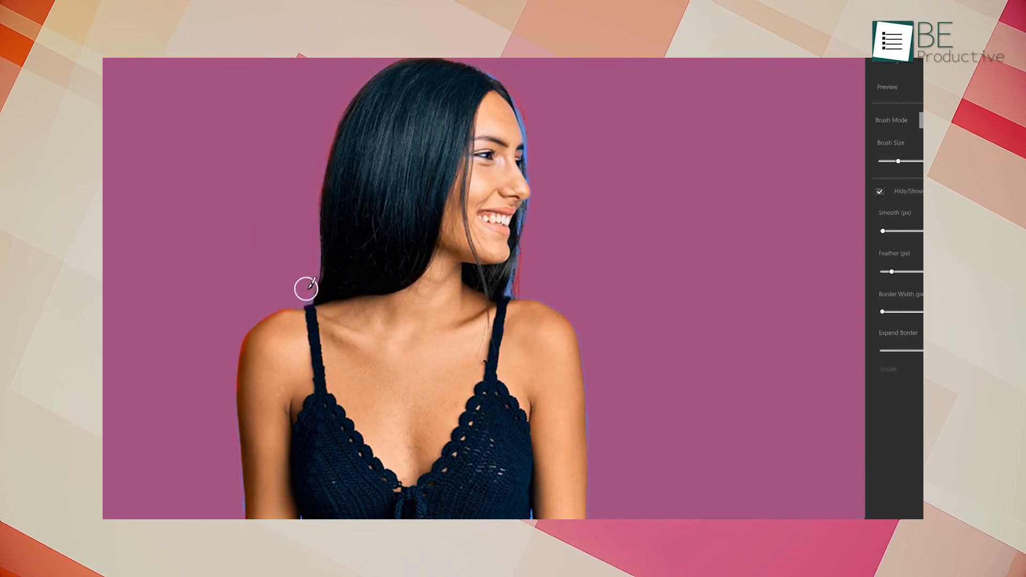